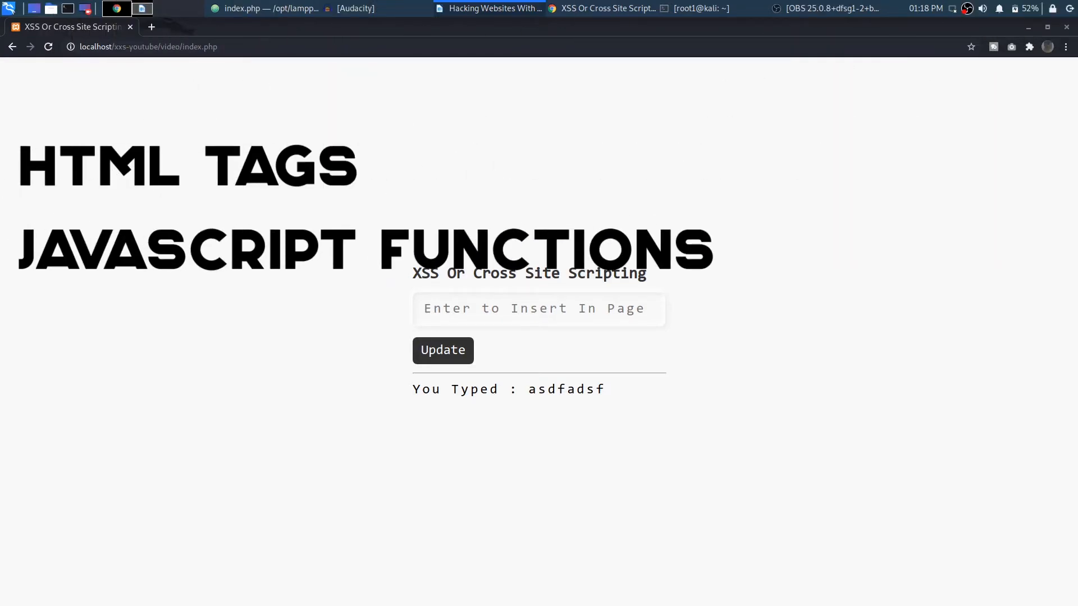
Step: Leave the XSS demo page still echoing asdfadsf and switch to the GitHub repositories page
click(442, 350)
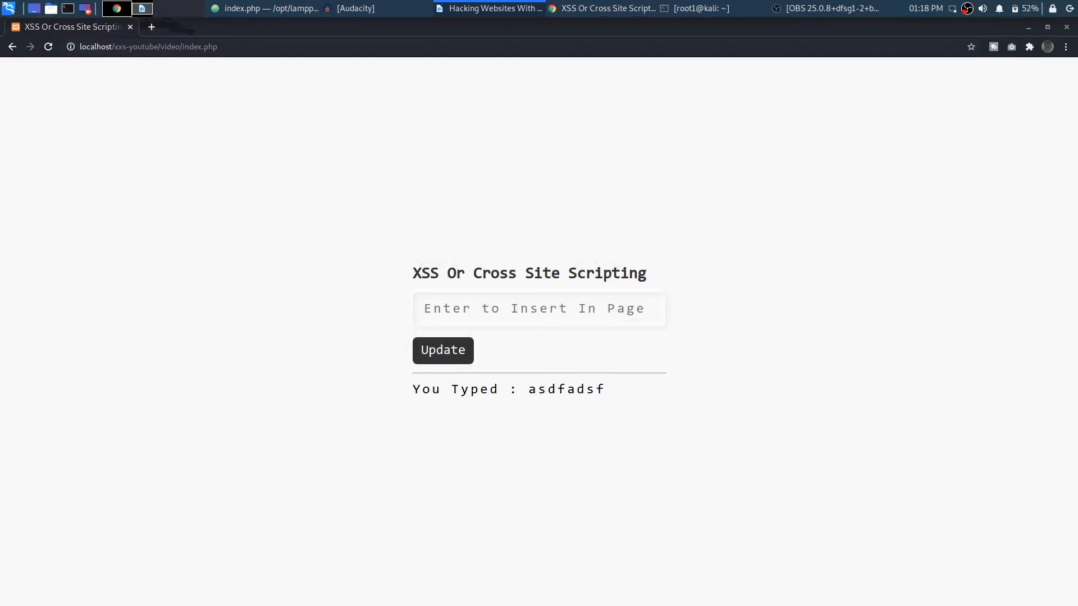
click(442, 351)
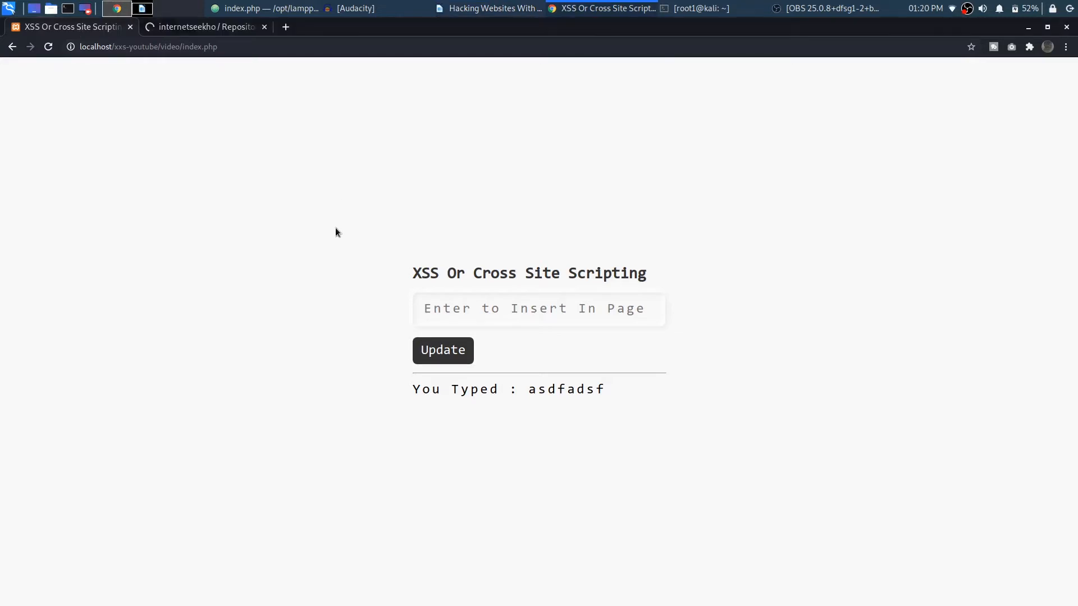
mouse_move(619, 394)
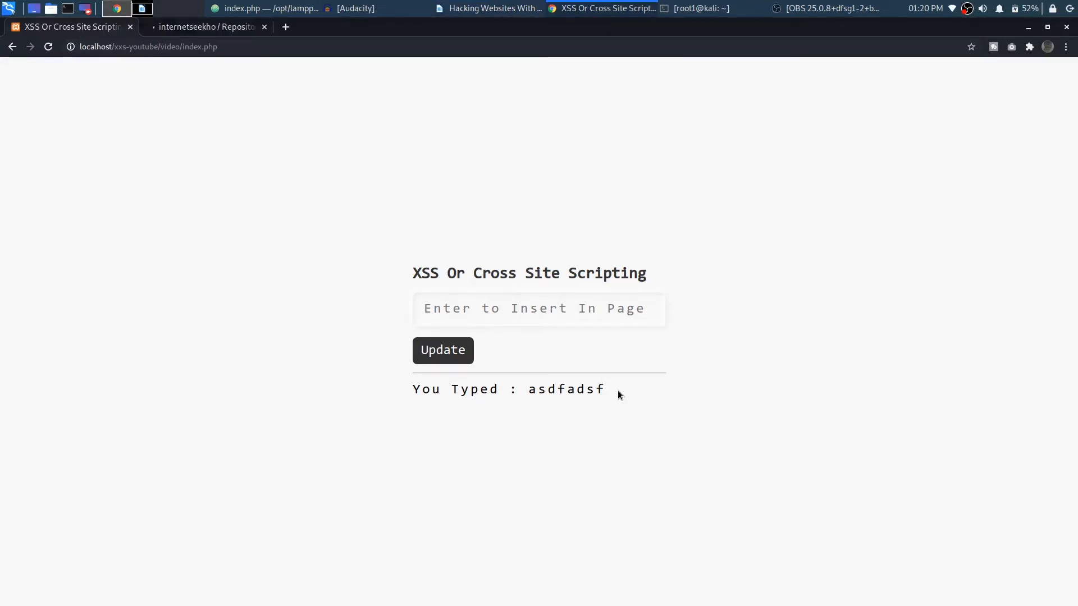
click(203, 26)
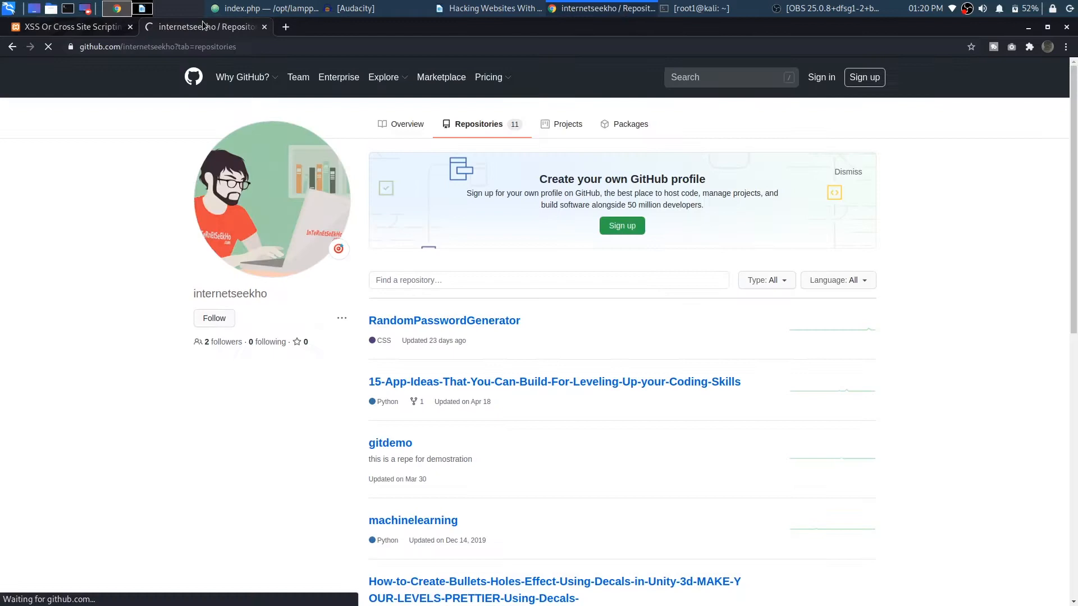
mouse_move(431, 334)
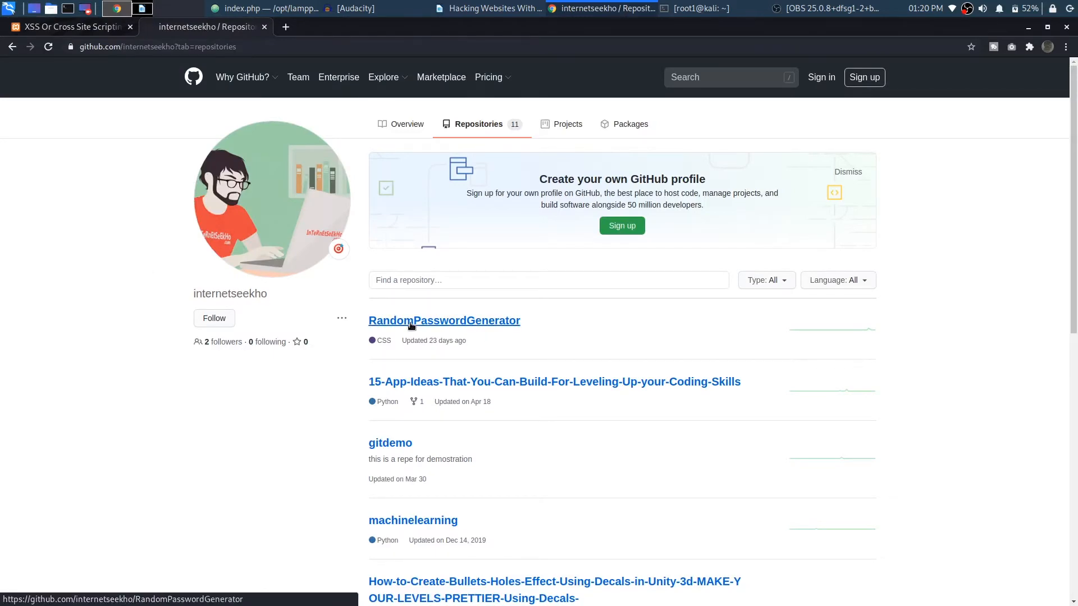
Step: Browse the internetseekho RandomPasswordGenerator repository's file list, then return toward the demo tab
click(444, 320)
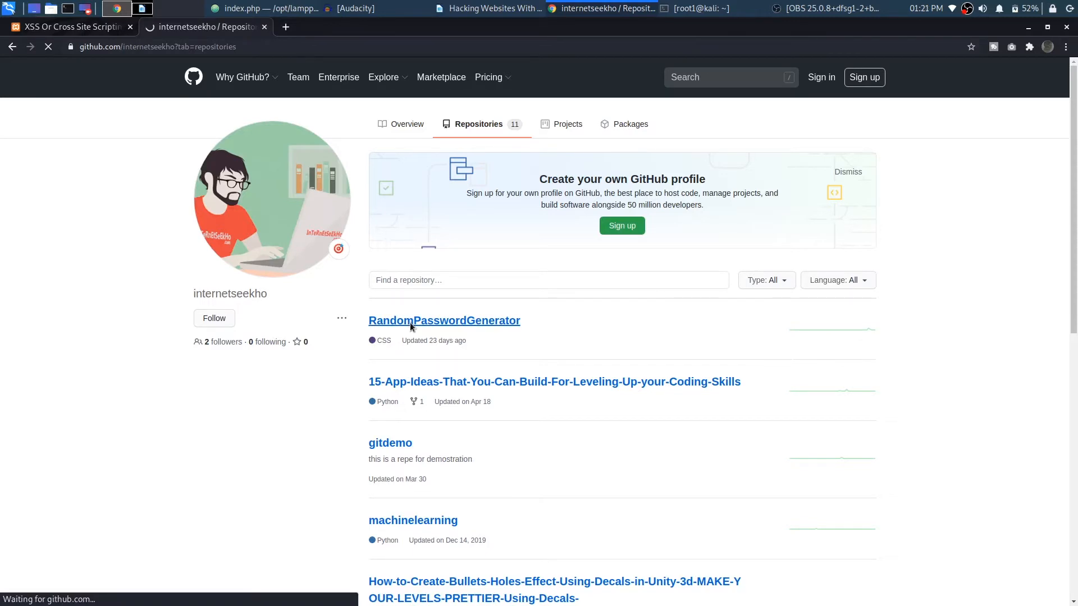
click(444, 320)
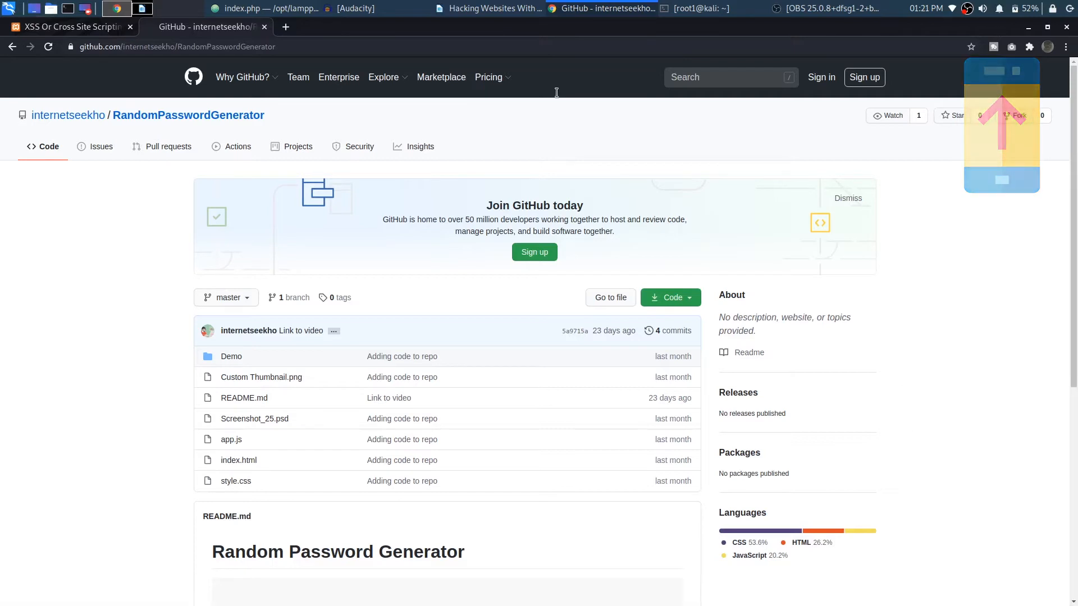
click(68, 27)
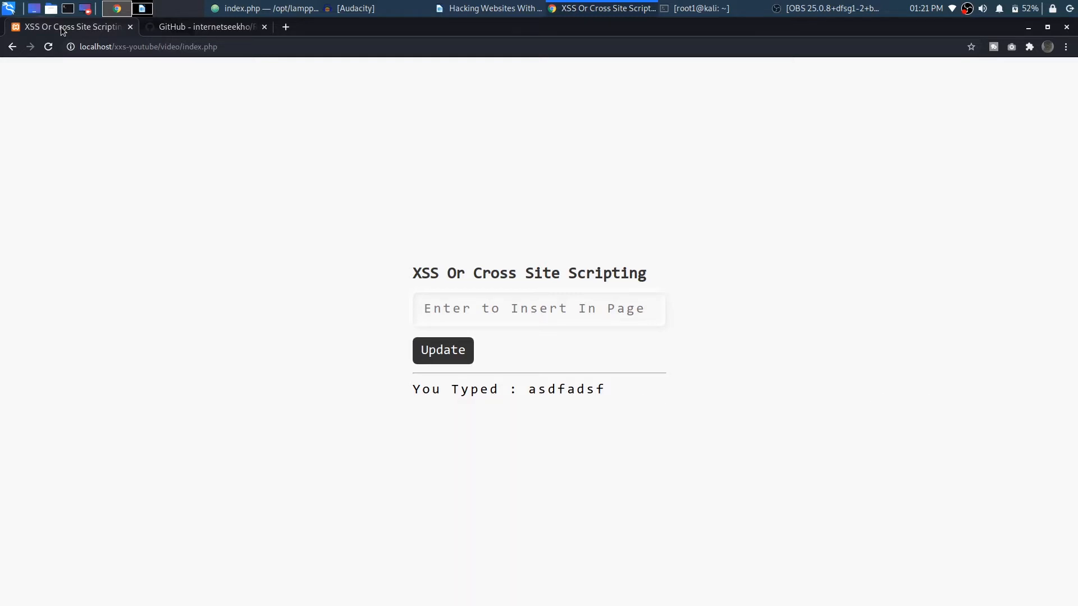
Step: Submit the plain string jkljasdklj so the page echoes You Typed : jkljasdklj
click(204, 27)
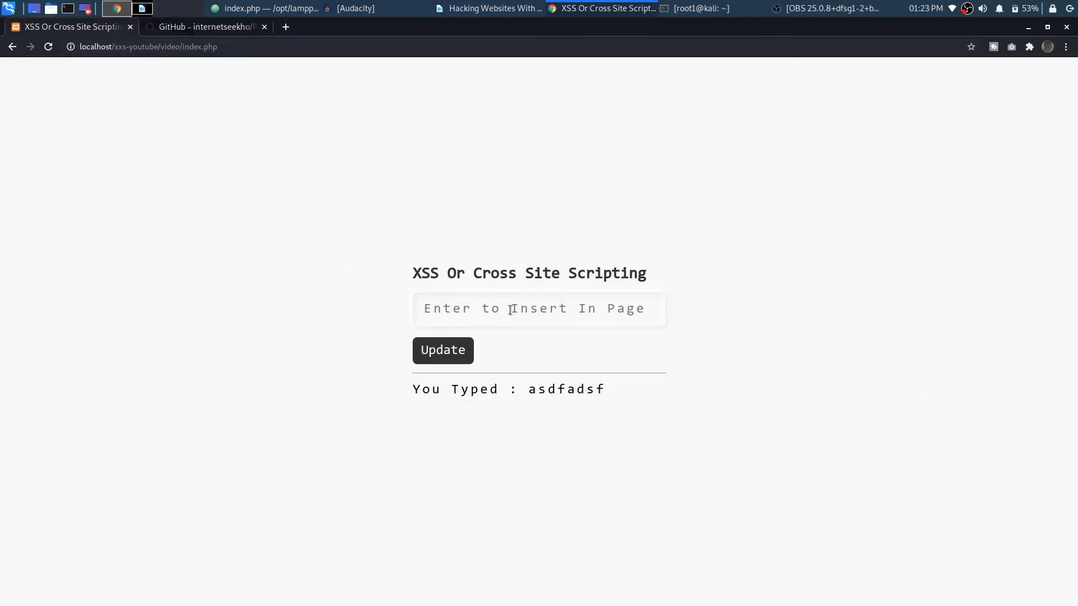
text(jkljasdklj)
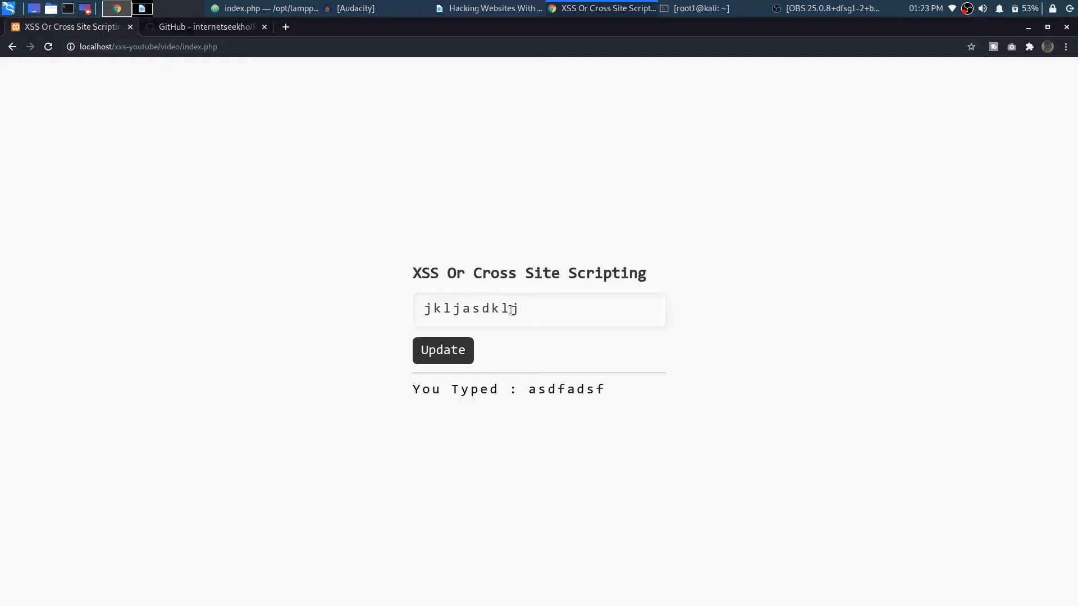
click(443, 350)
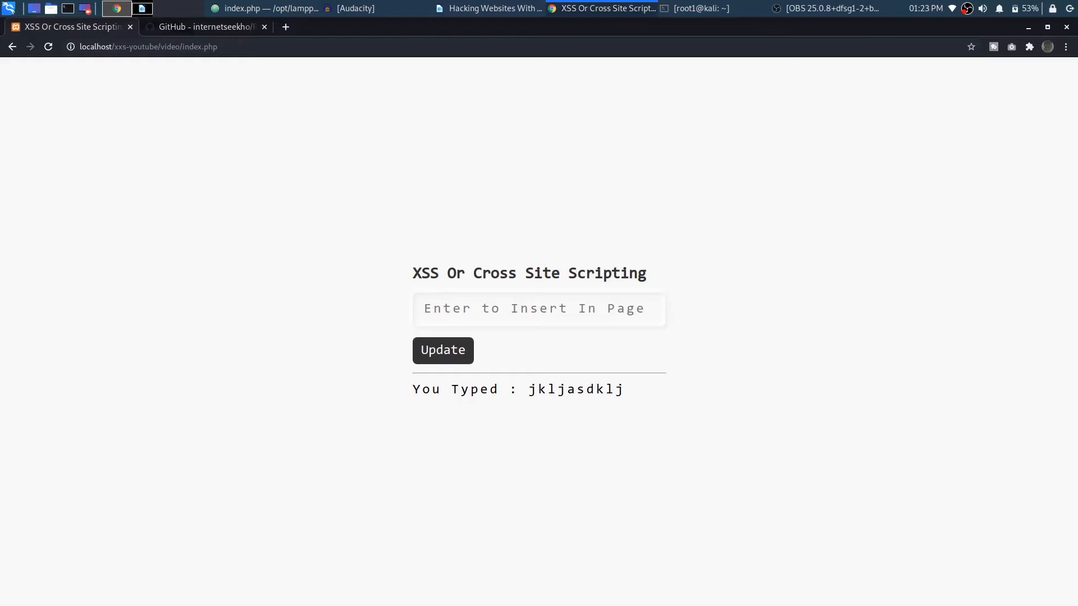
mouse_move(864, 394)
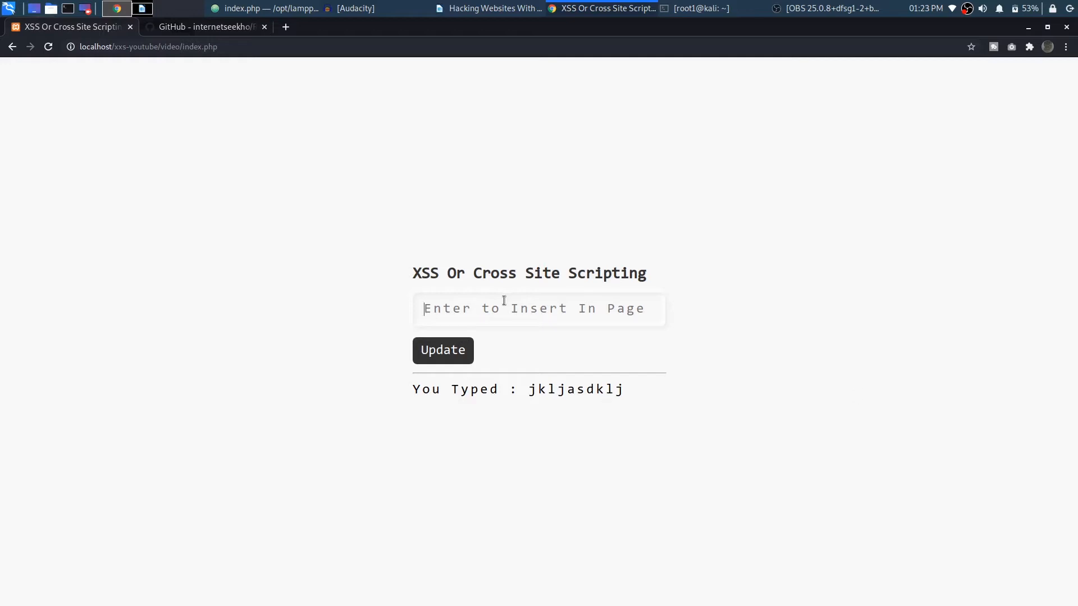
Step: Submit <p>asdfasdfasdfasdf</p> so the echoed text renders as its own paragraph line
text(<)
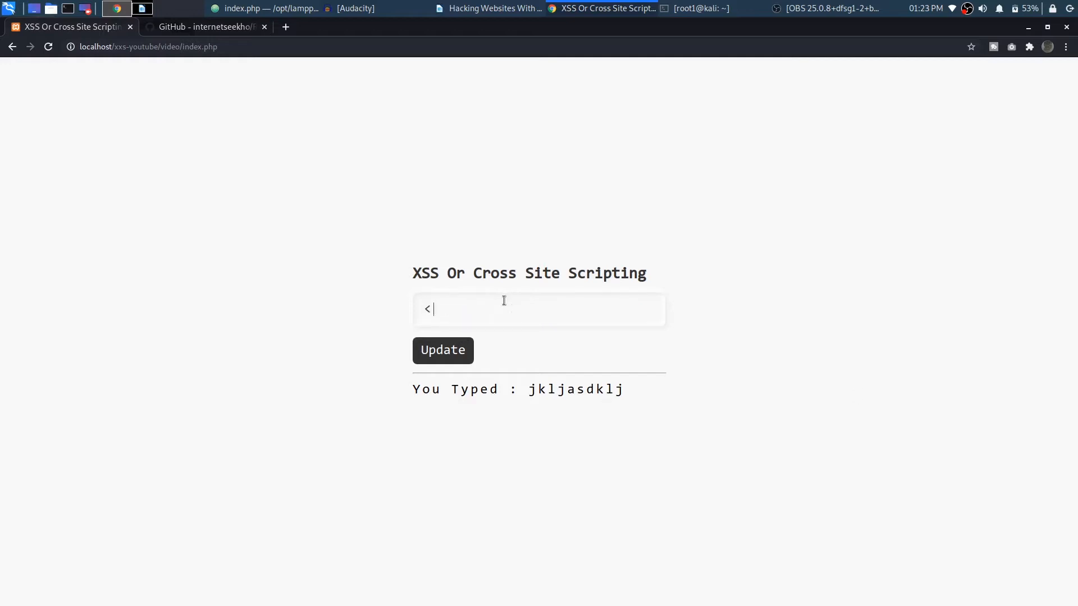
text(p>)
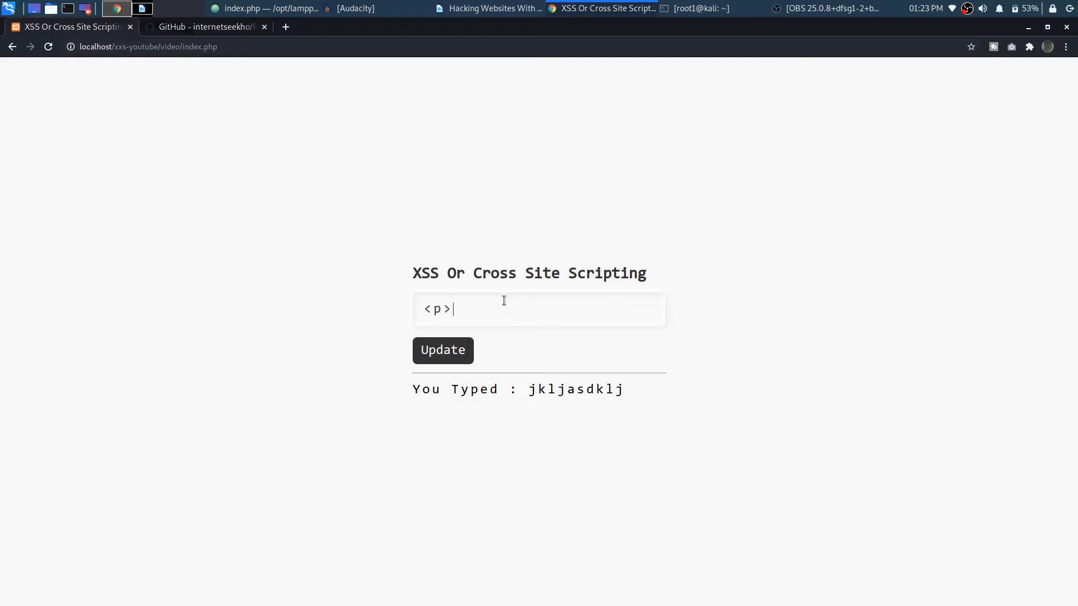
text(<)
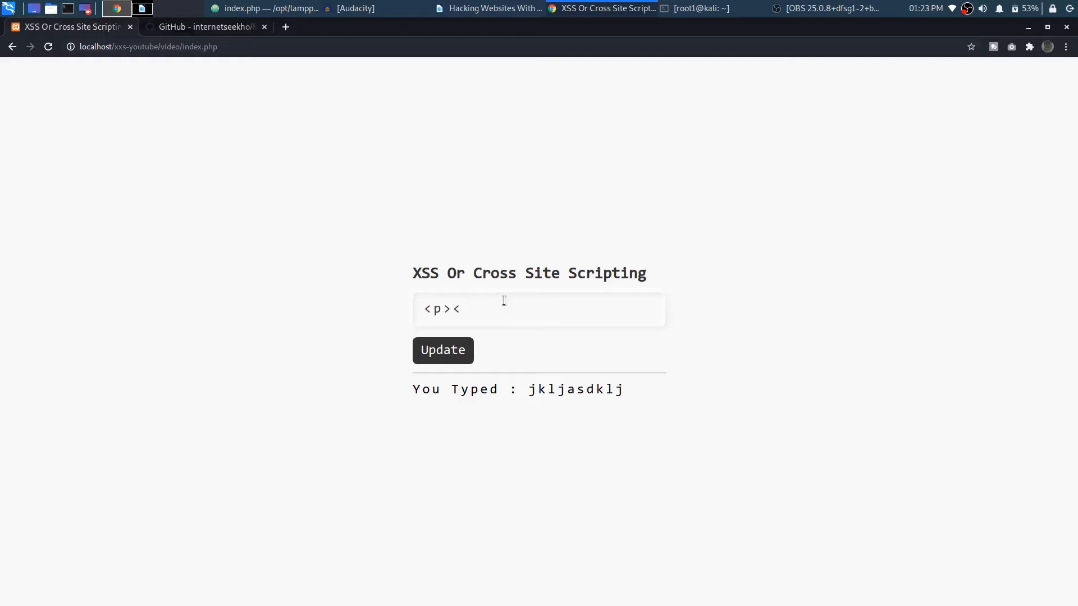
text(/>)
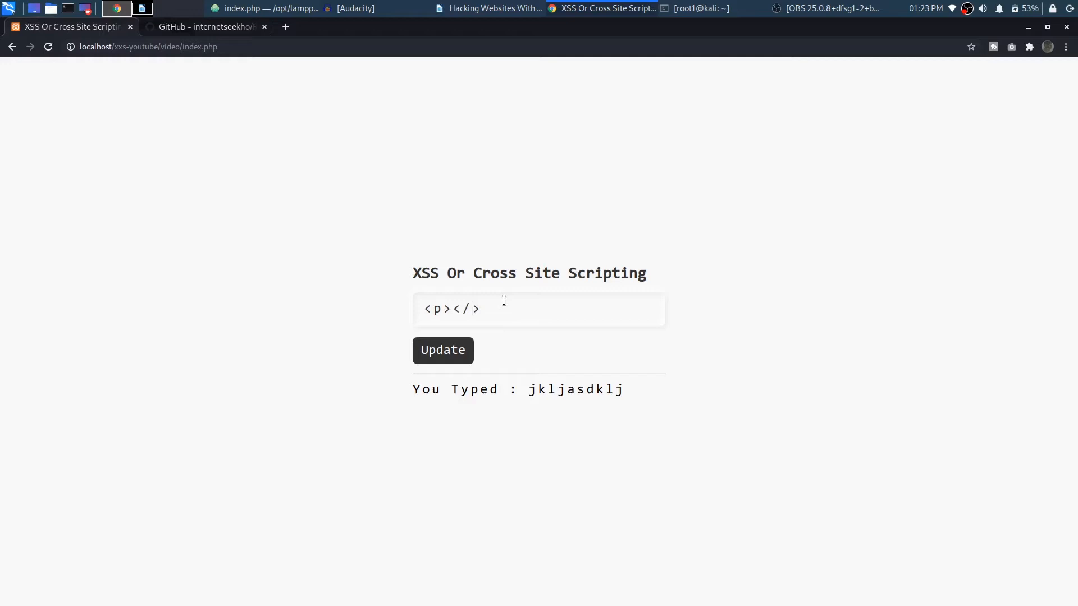
text(p)
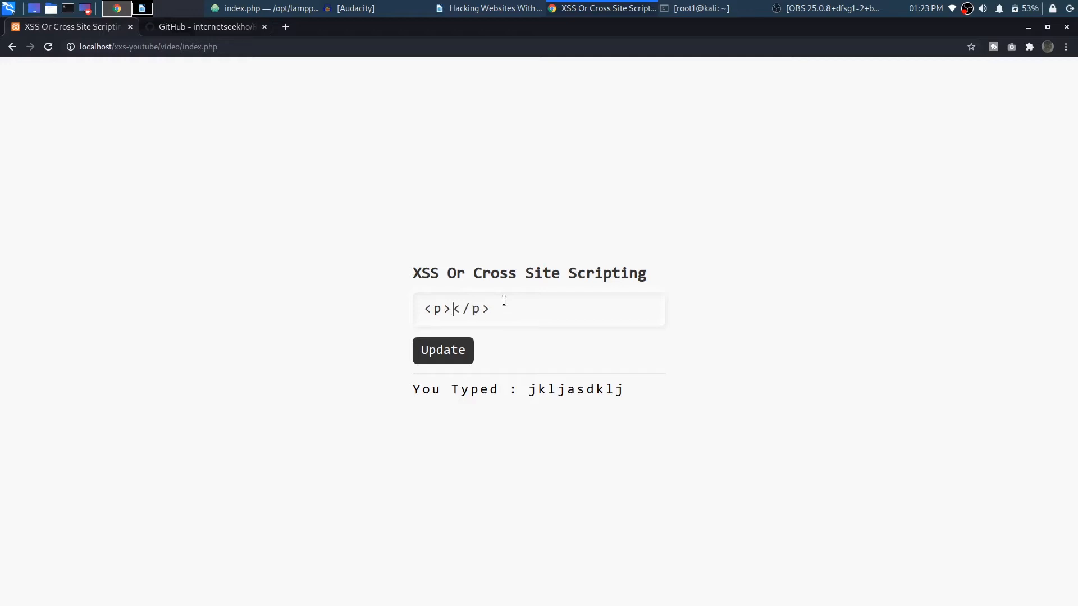
text(asdfasdfasdfasdf)
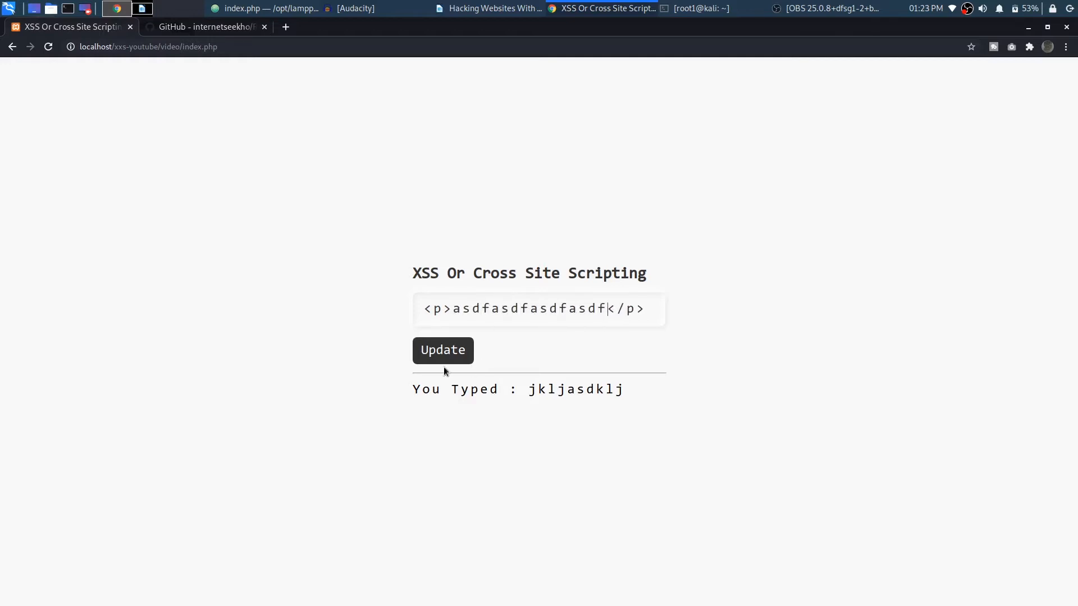
click(442, 350)
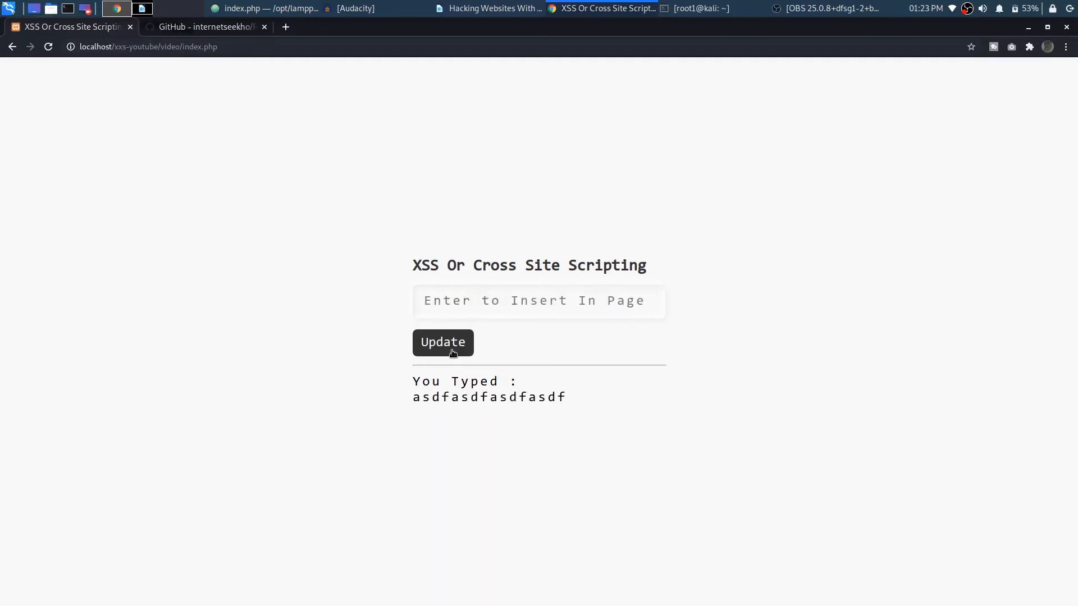
mouse_move(445, 405)
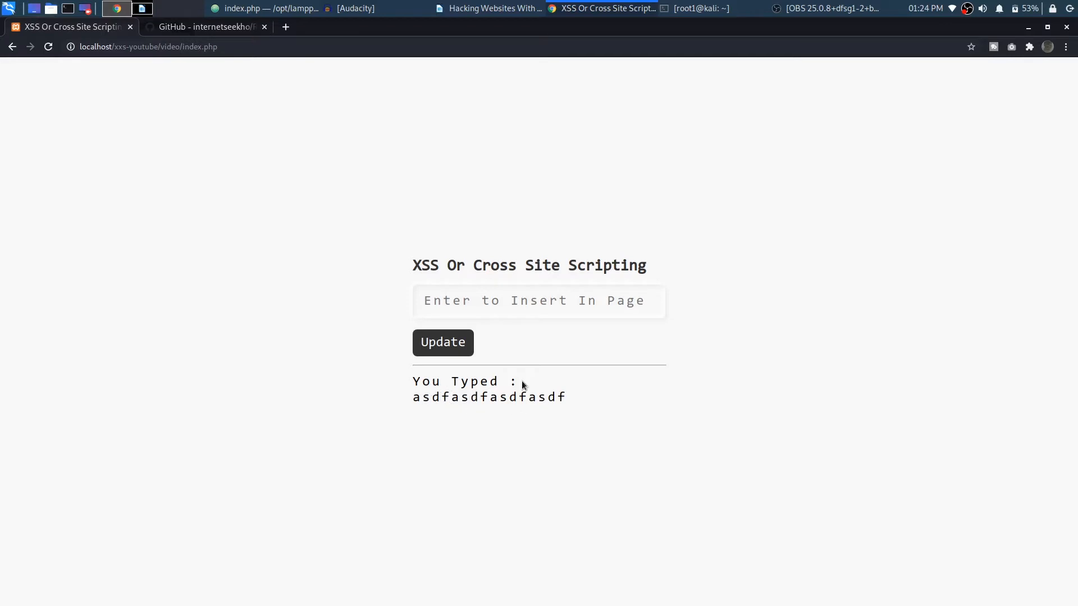
mouse_move(523, 387)
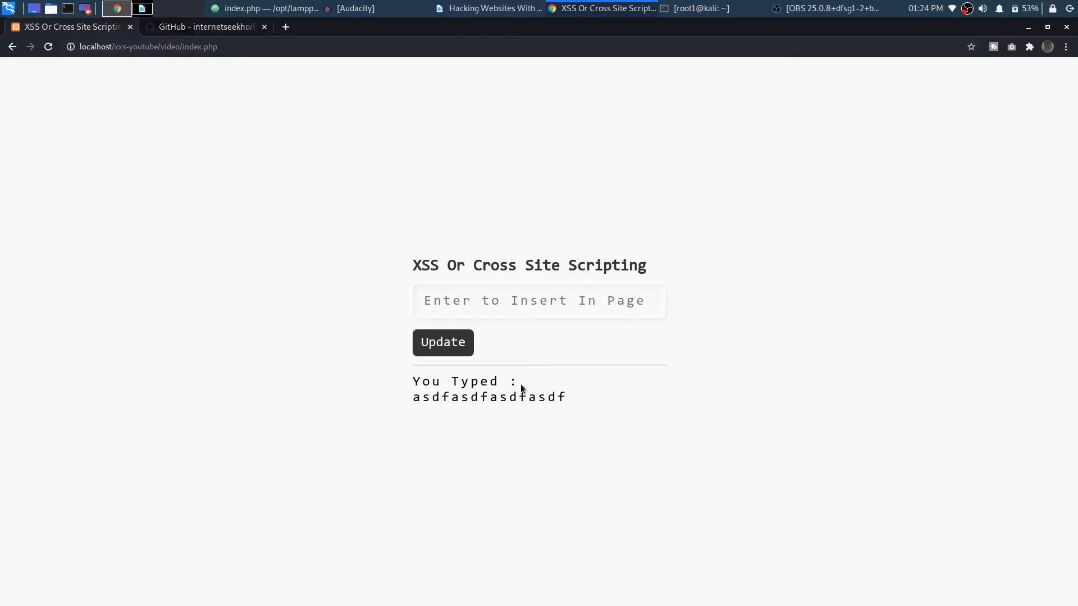
mouse_move(522, 381)
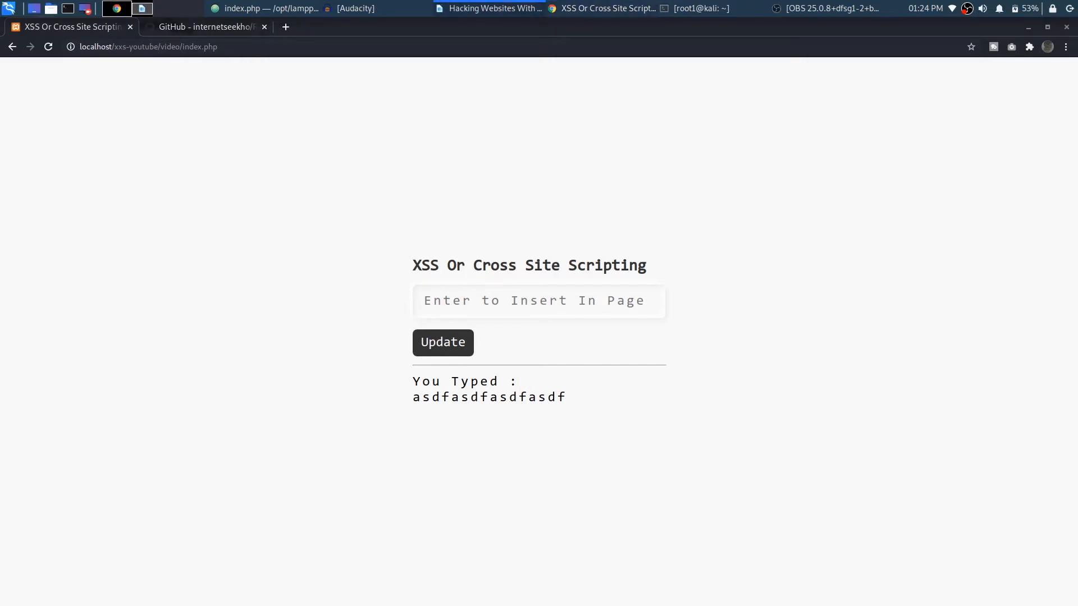
click(538, 301)
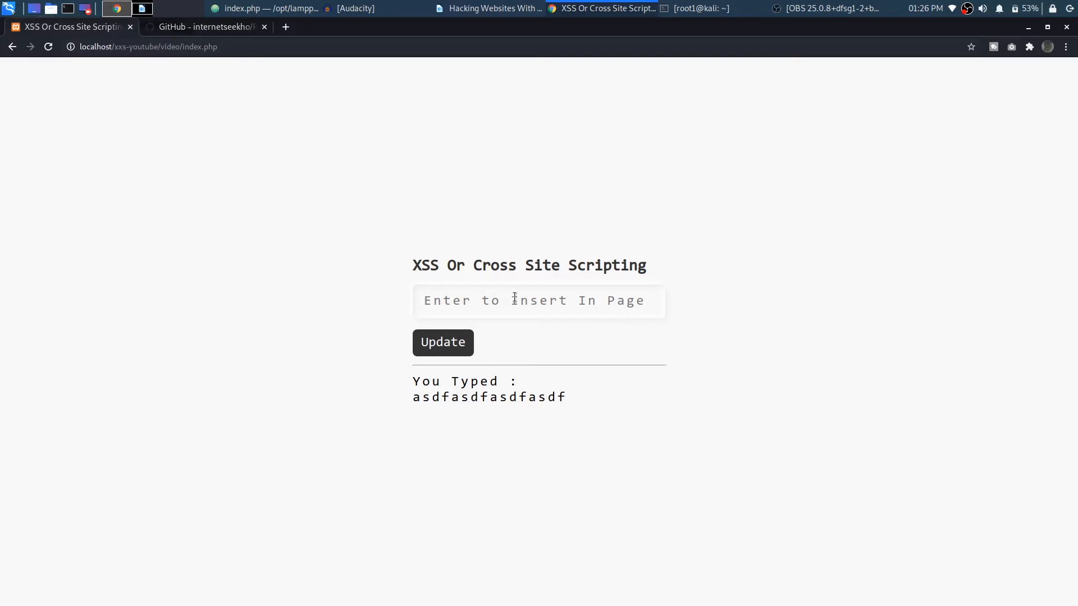
Step: Submit an empty <script></script> pair so the page echoes nothing after You Typed :
click(536, 301)
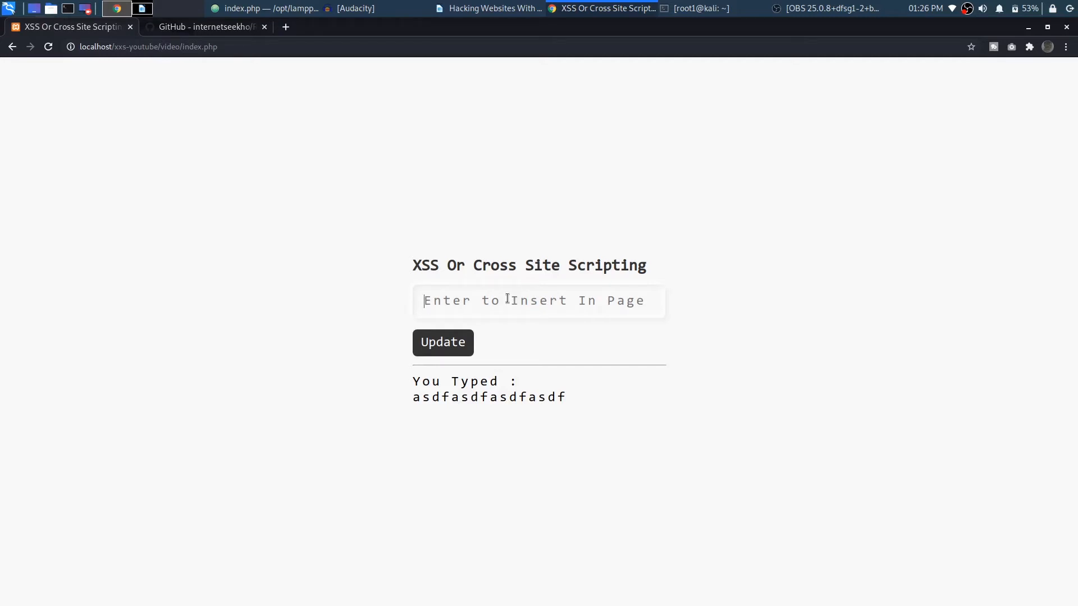
text(<>)
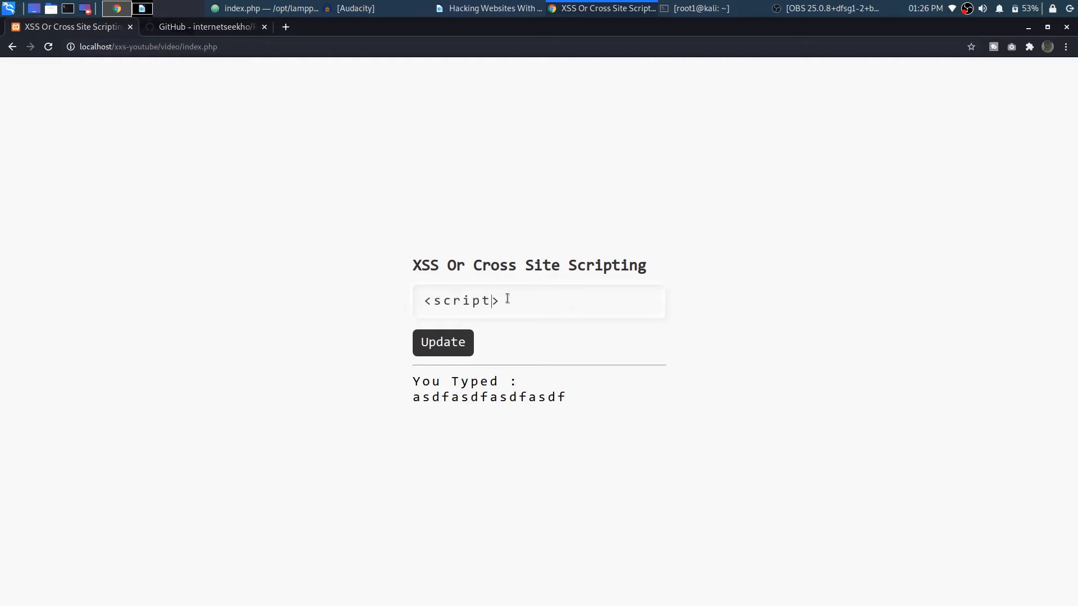
text(</)
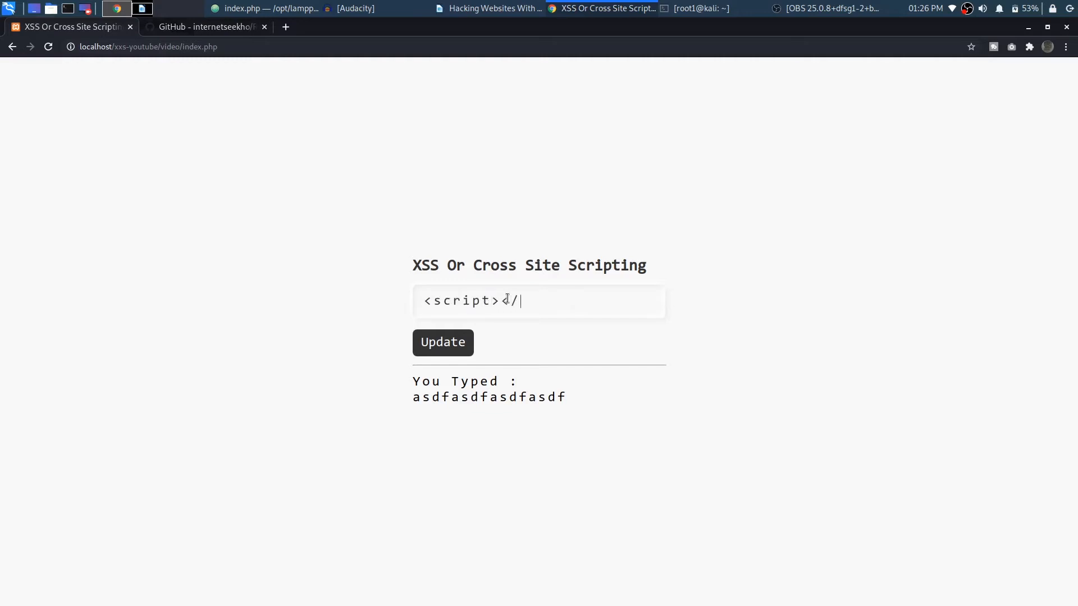
text(script)
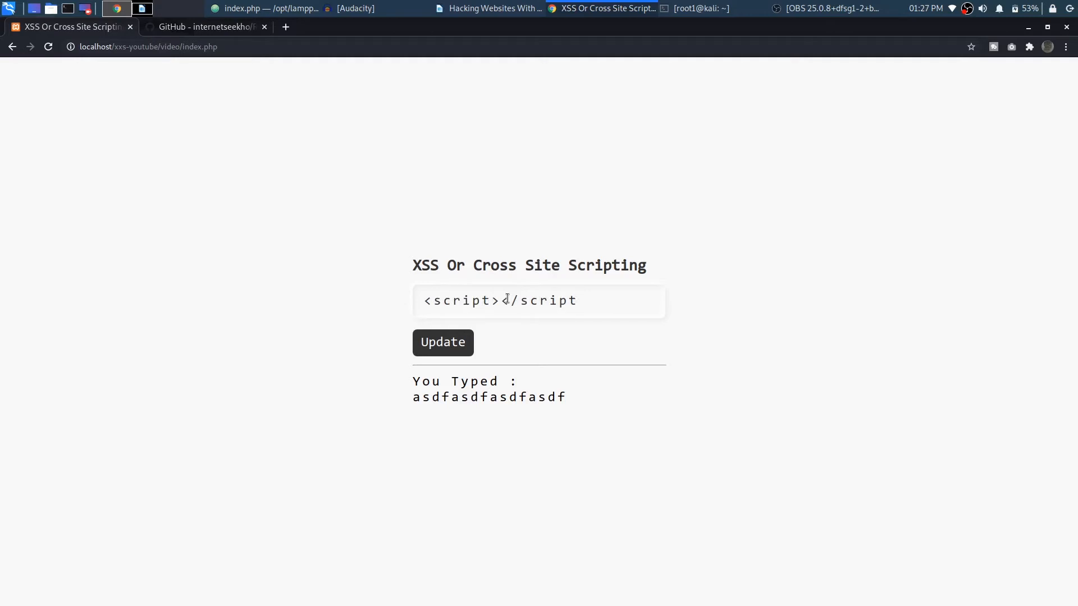
click(443, 350)
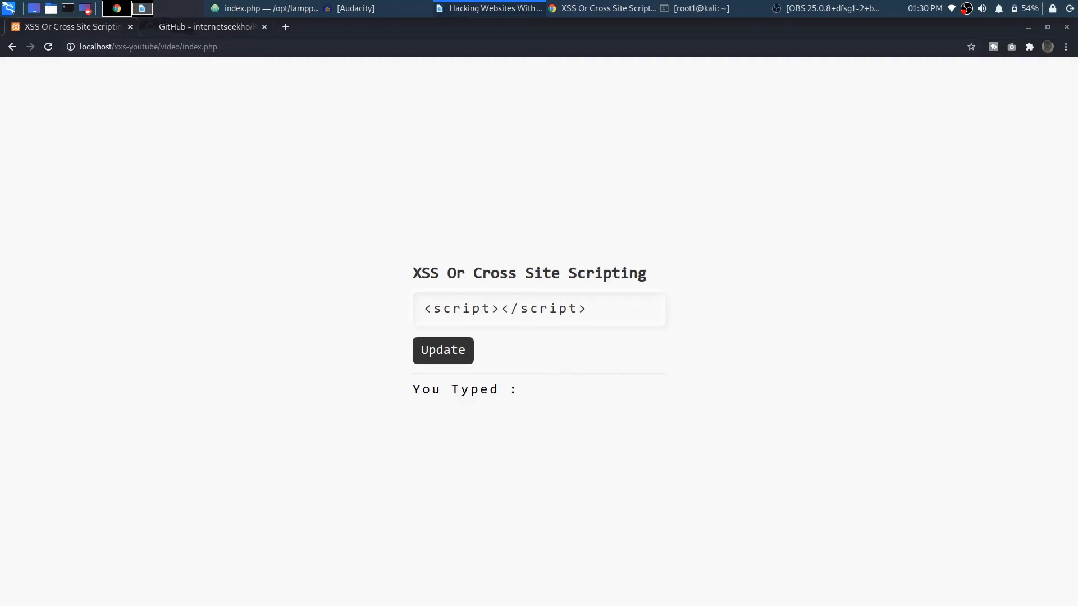
click(442, 351)
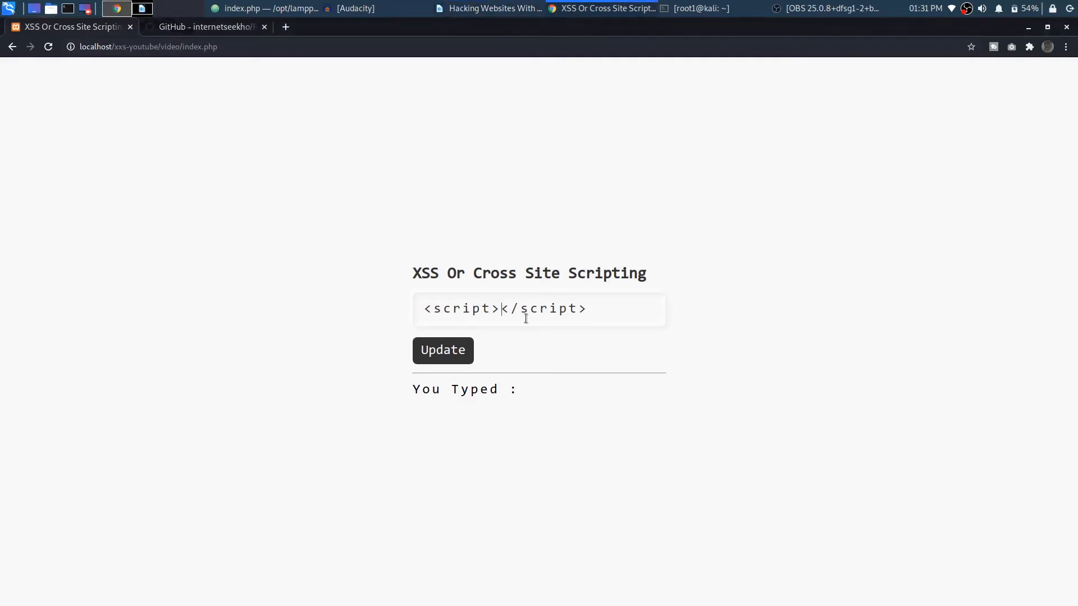
Step: Inject <script>alert()</script> to pop a blank localhost alert, then dismiss it
text(al)
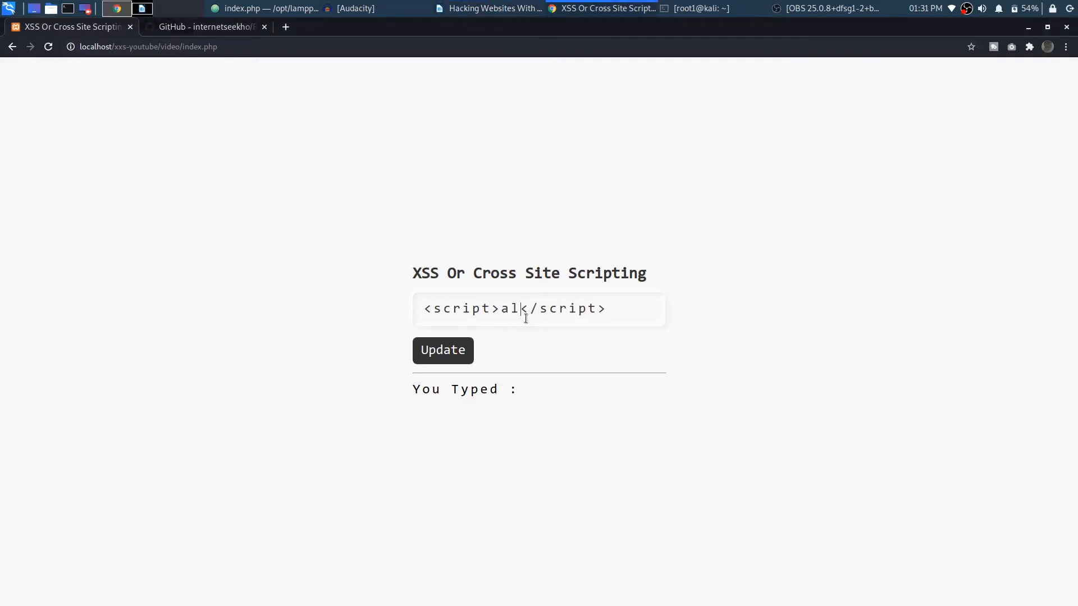
text(ert())
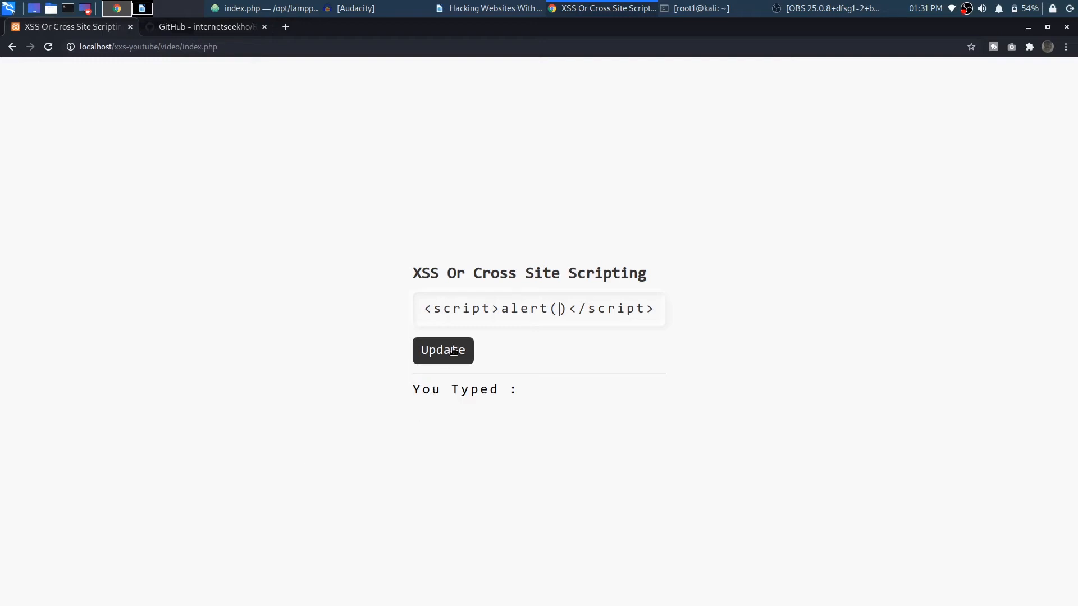
click(443, 351)
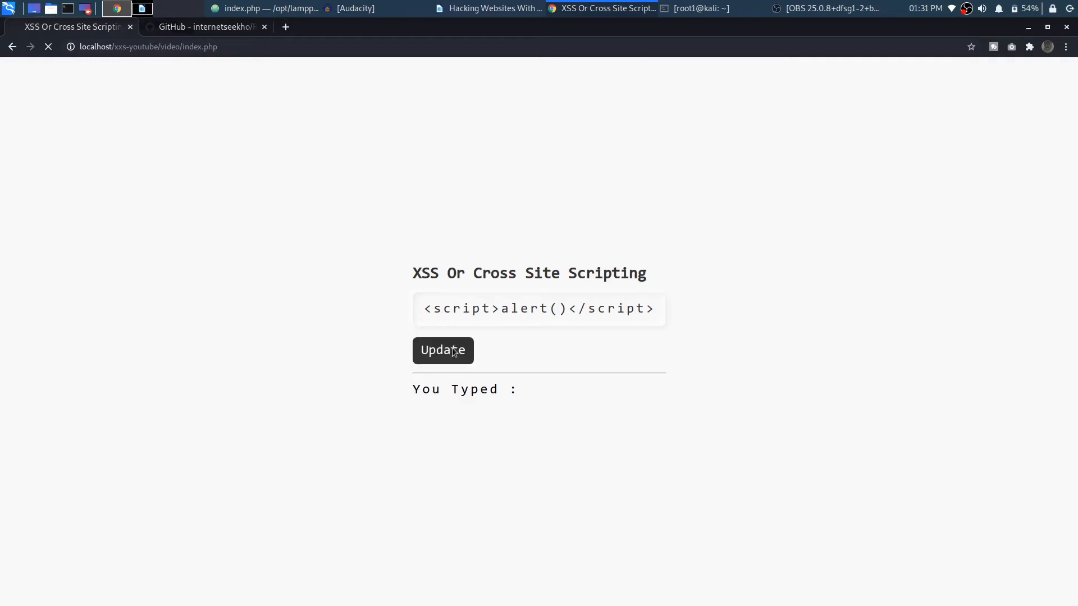
click(442, 350)
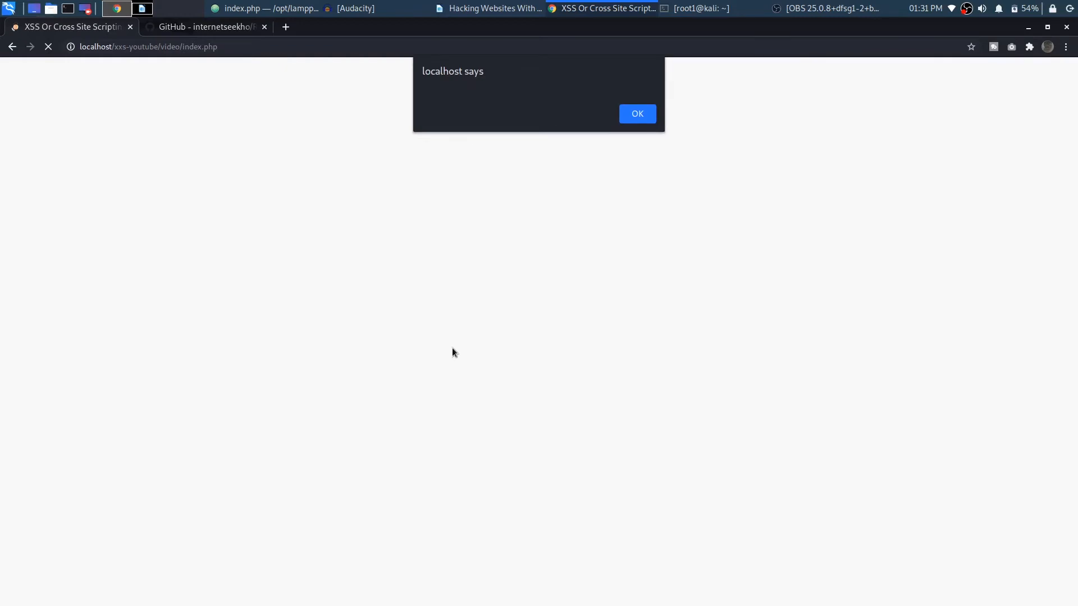
click(635, 113)
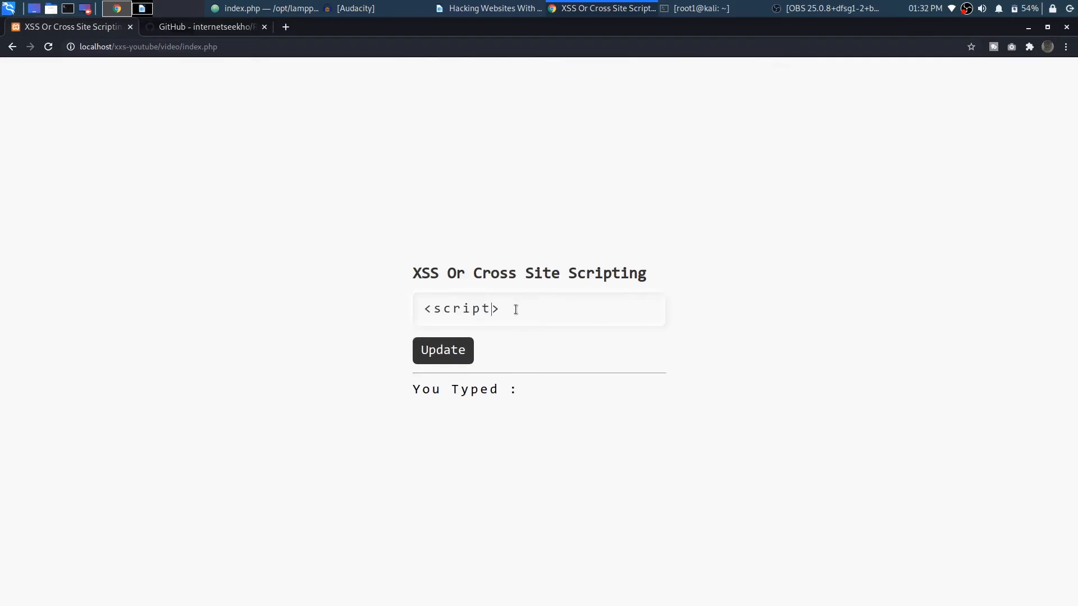
Step: Inject <script>alert("1")</script>, confirm the pop-up showing 1
text(</scri)
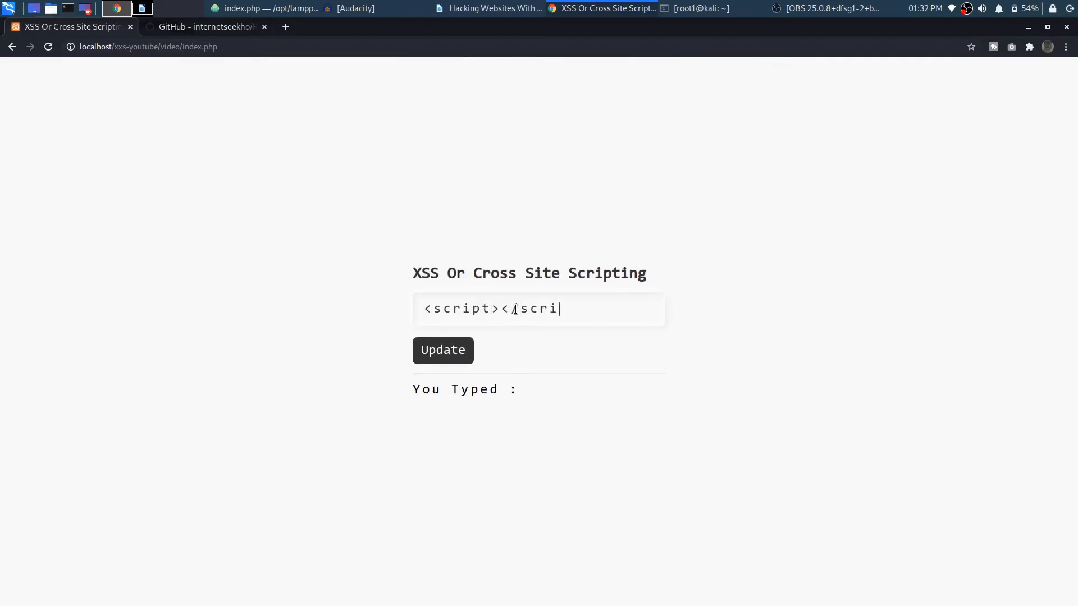
text(pt>)
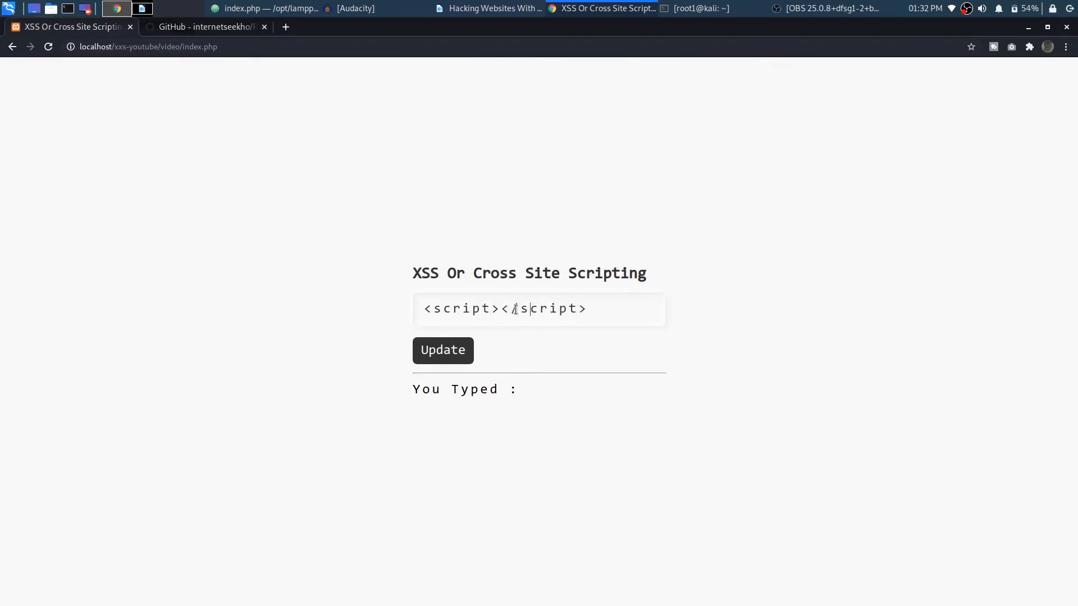
text(alert)
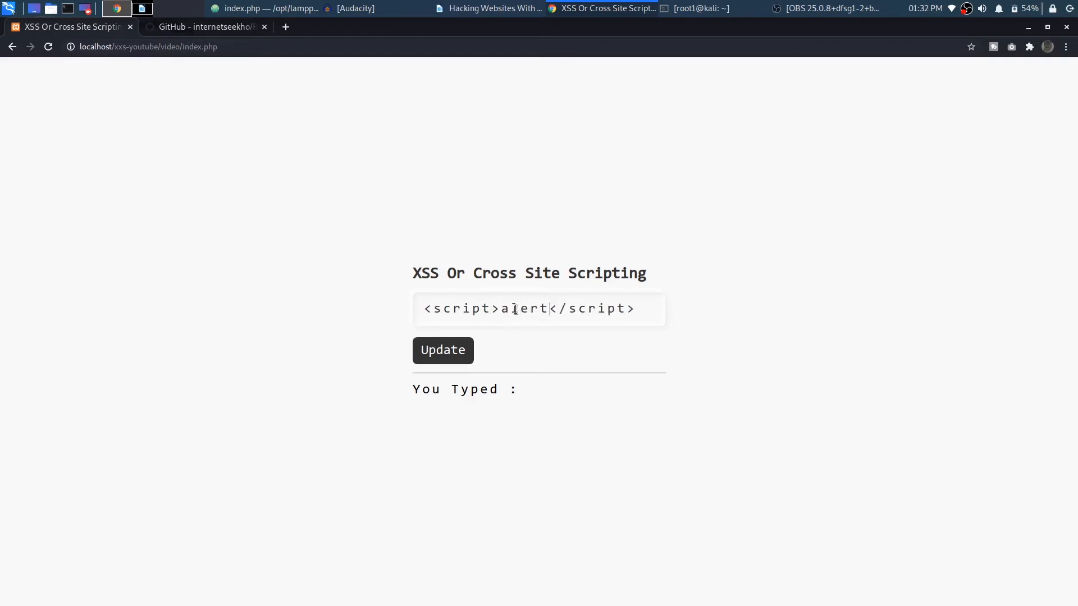
text((""))
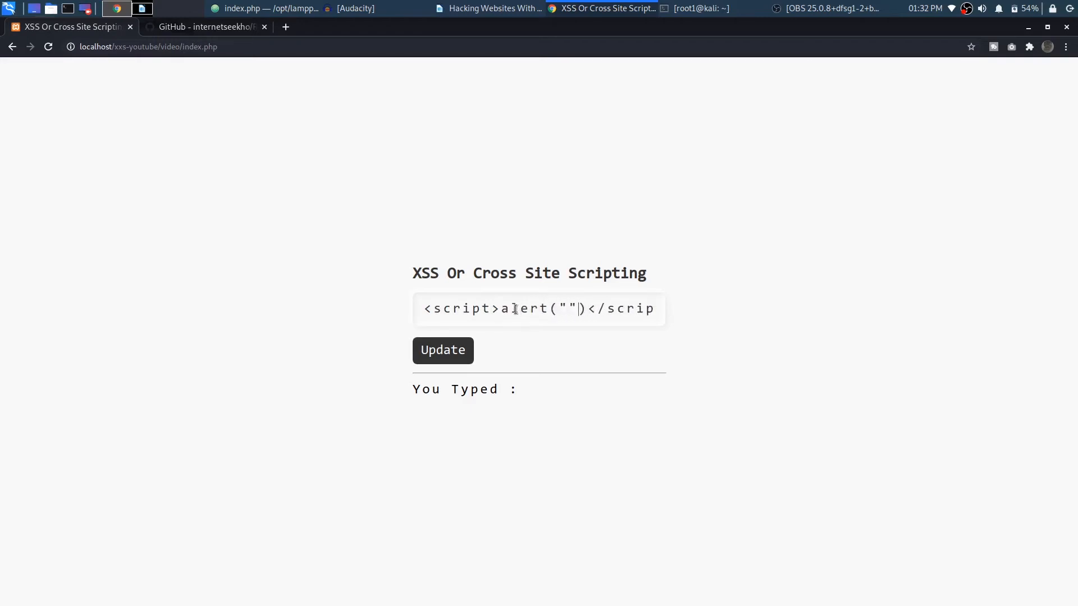
text(1)
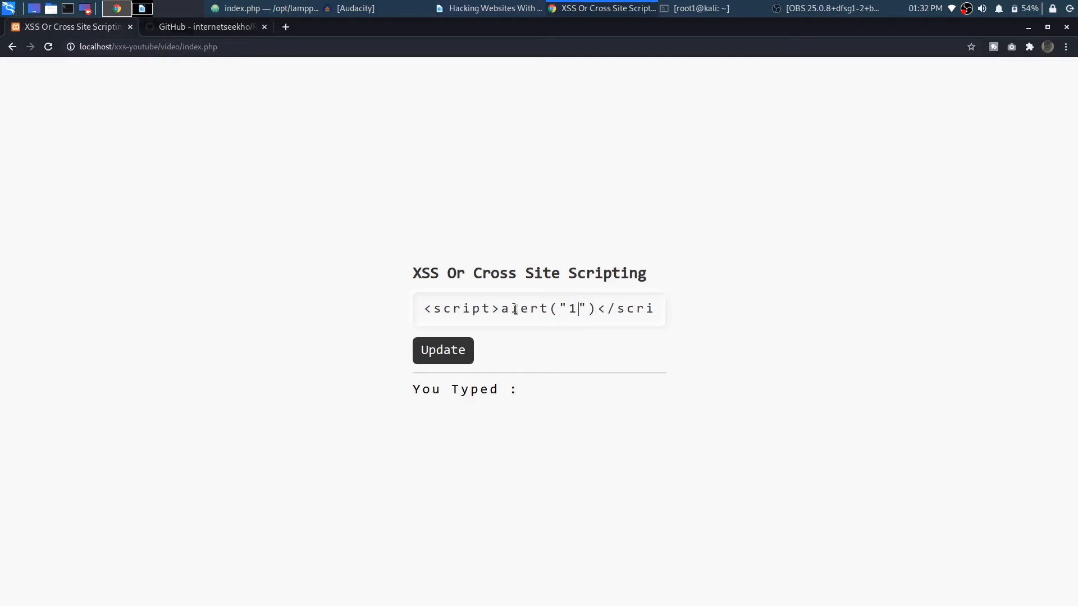
click(442, 351)
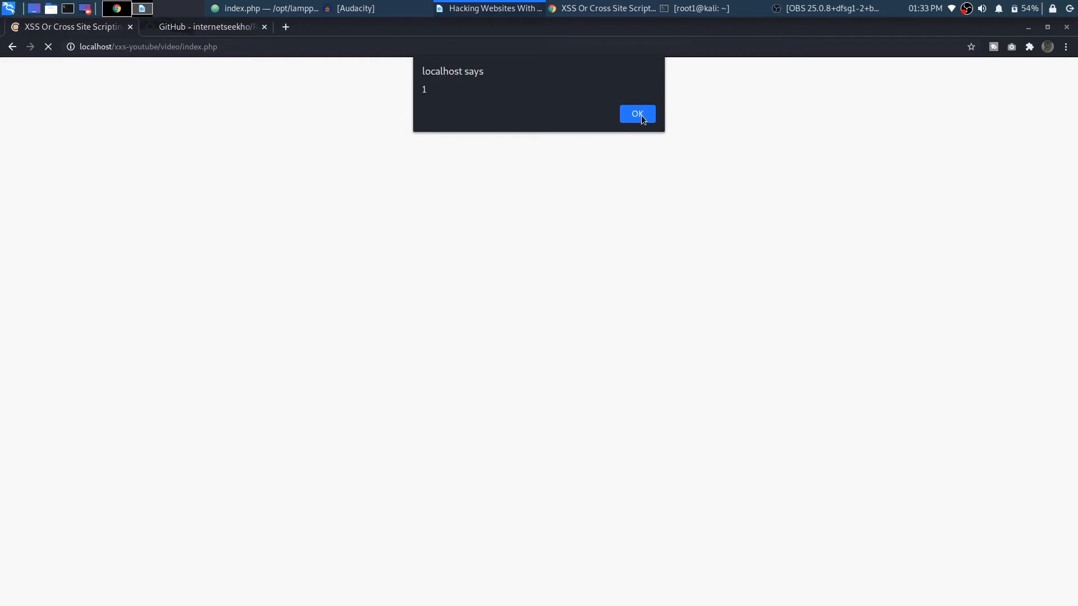
click(635, 113)
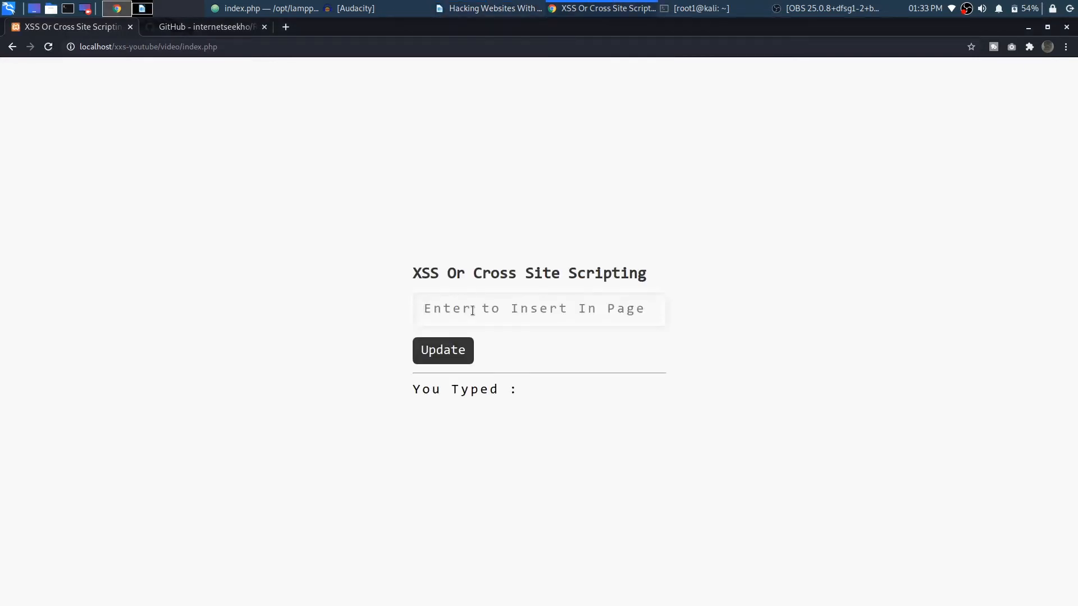
Step: Enter a new payload <script>alert("Hacking")</script> in the insert field
text(<script>a</script>)
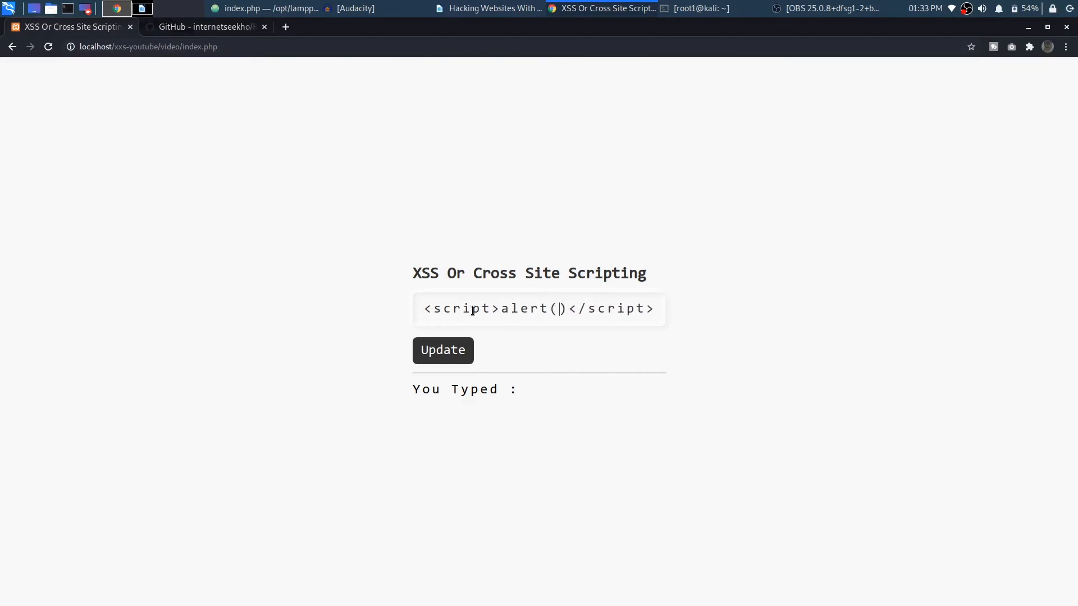
text("H")
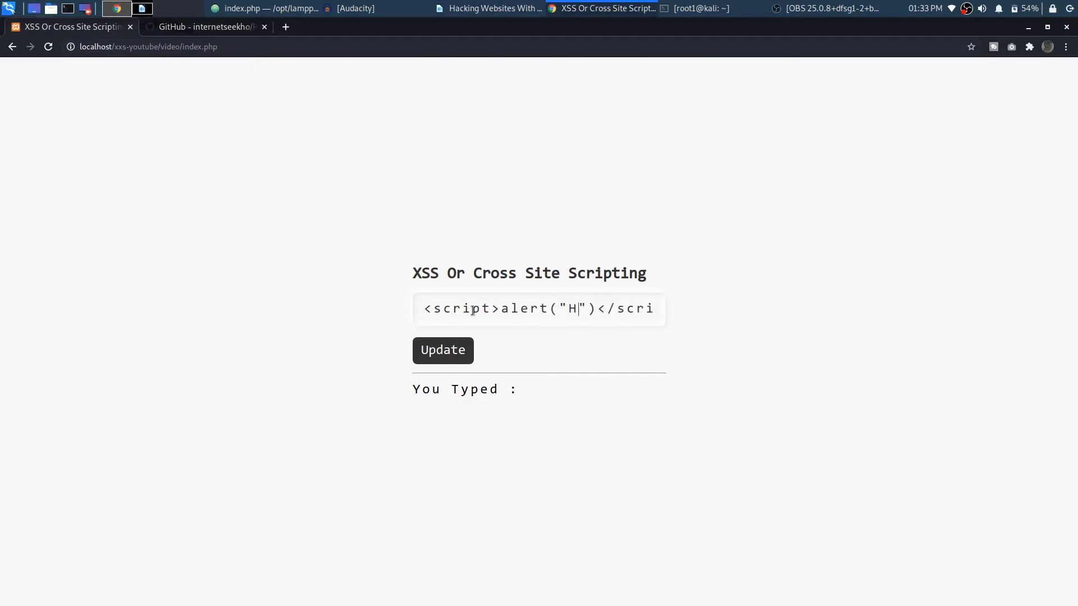
text(acking)
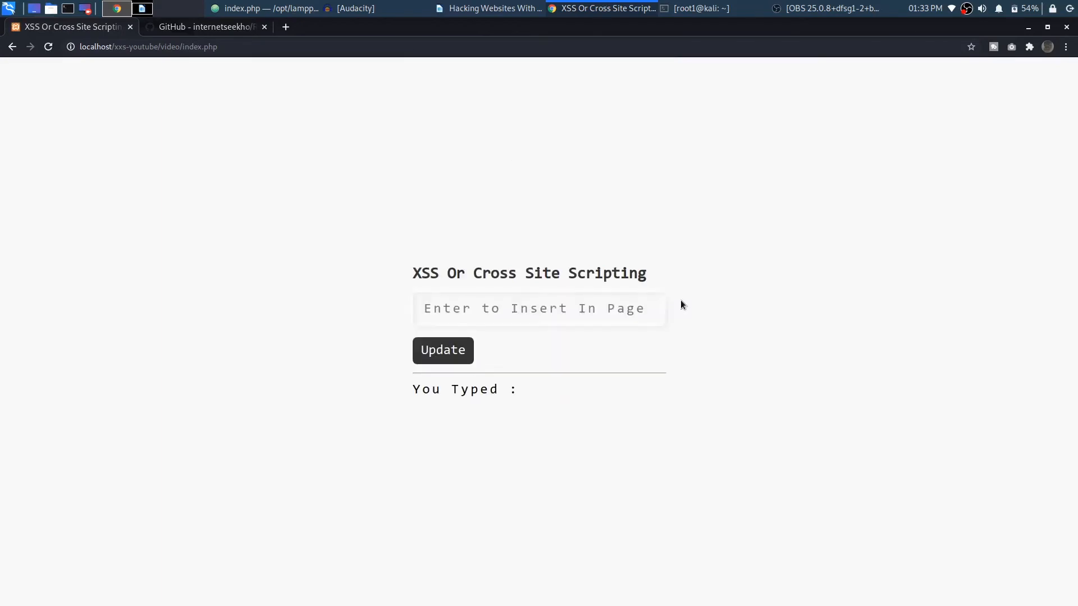
Step: Fire the injected alert reading Hacking and dismiss it, leaving the form empty
click(443, 350)
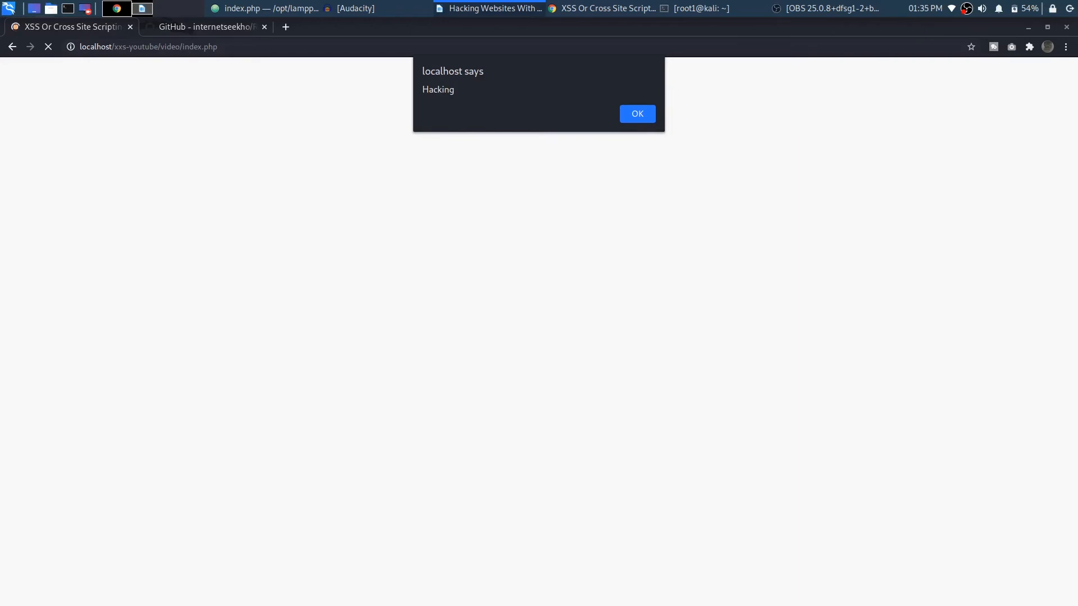
click(635, 113)
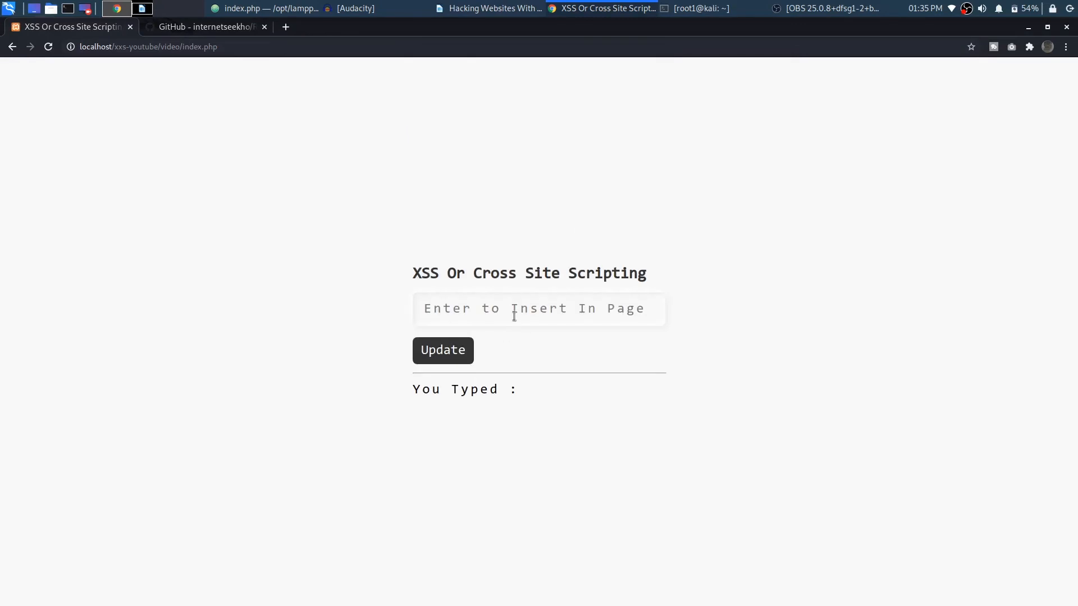
Step: Start a <script> payload calling document.body.innerHTML, not yet submitted
text(< s>)
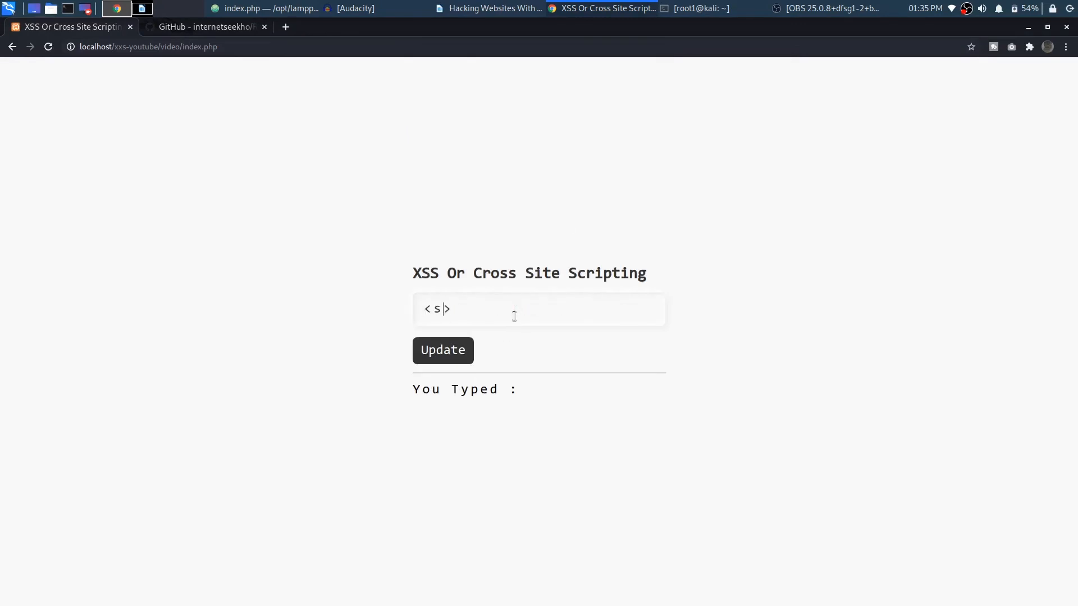
text(cript)
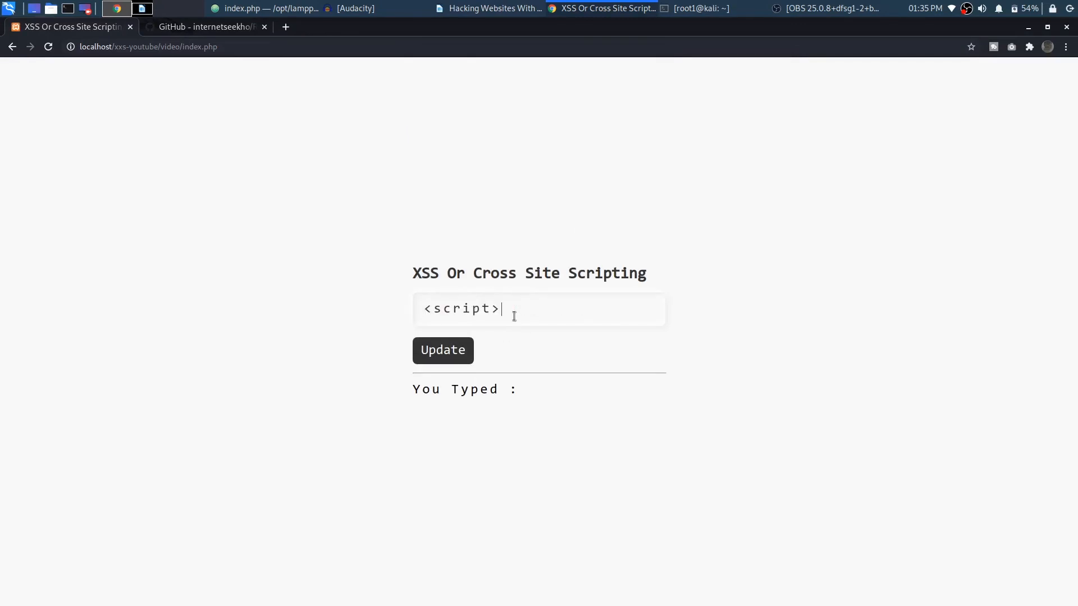
text(</script)
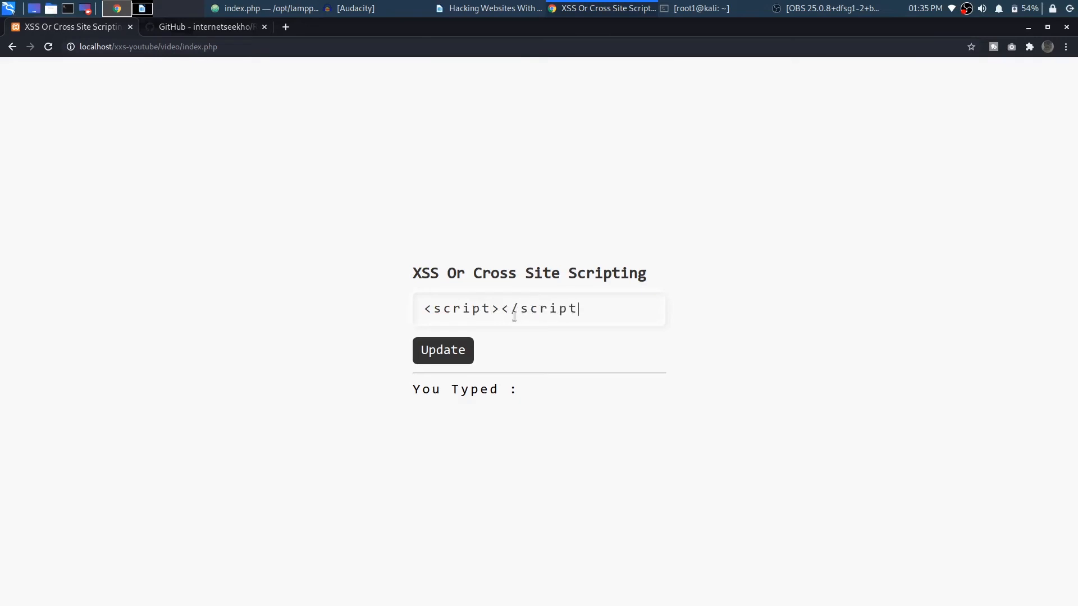
text(>)
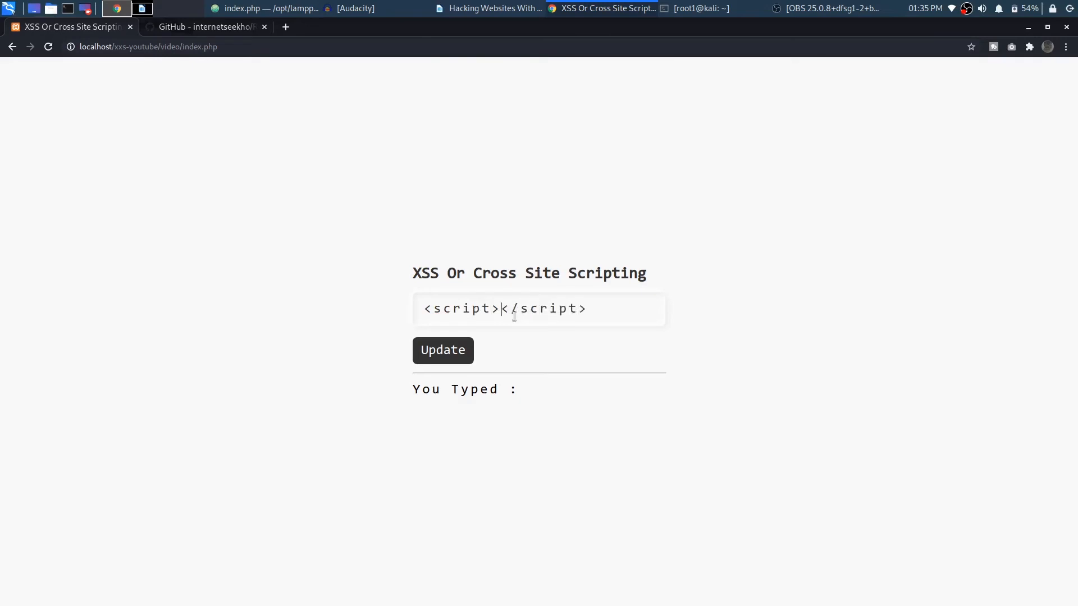
text(docu)
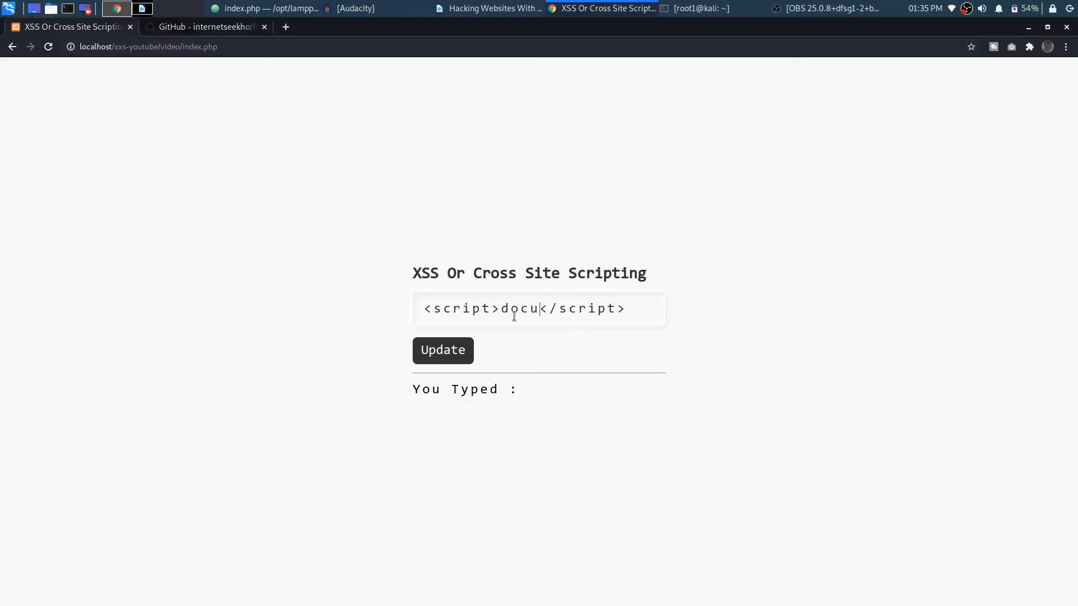
text(ment.body.ine)
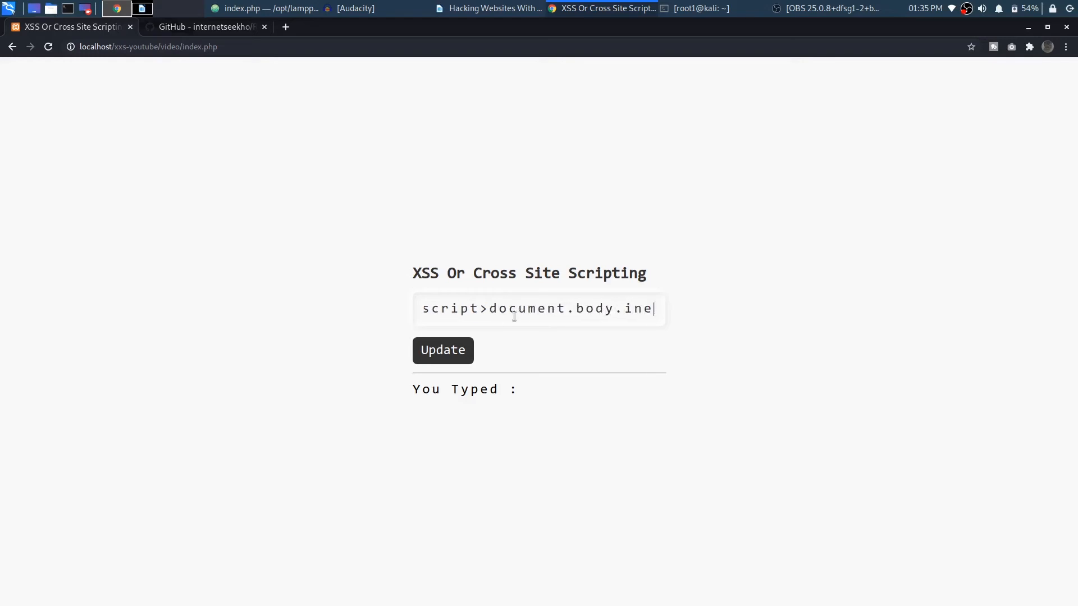
text(nnerHT)
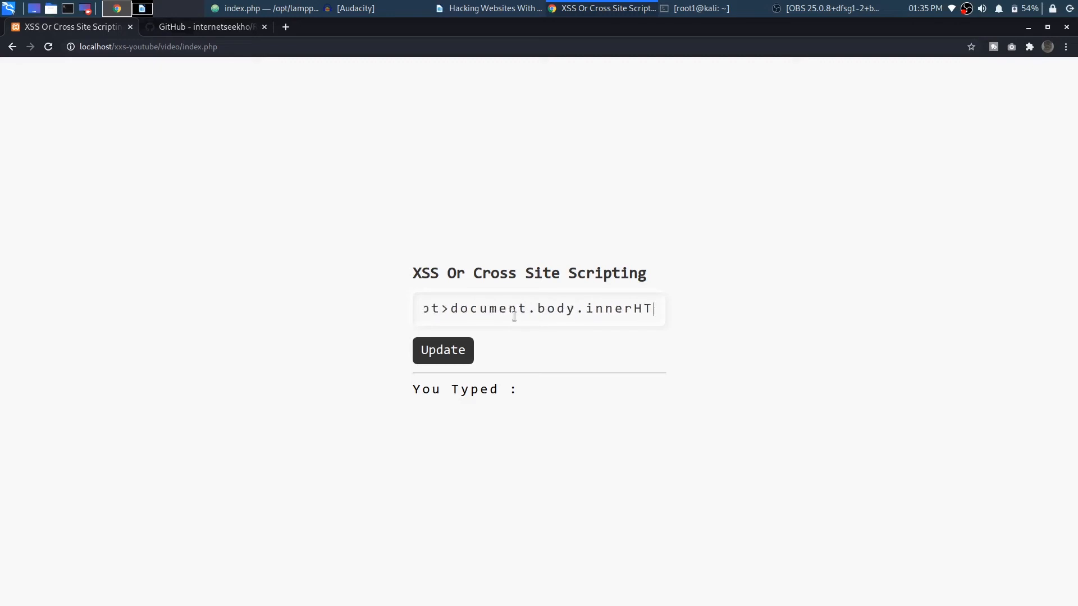